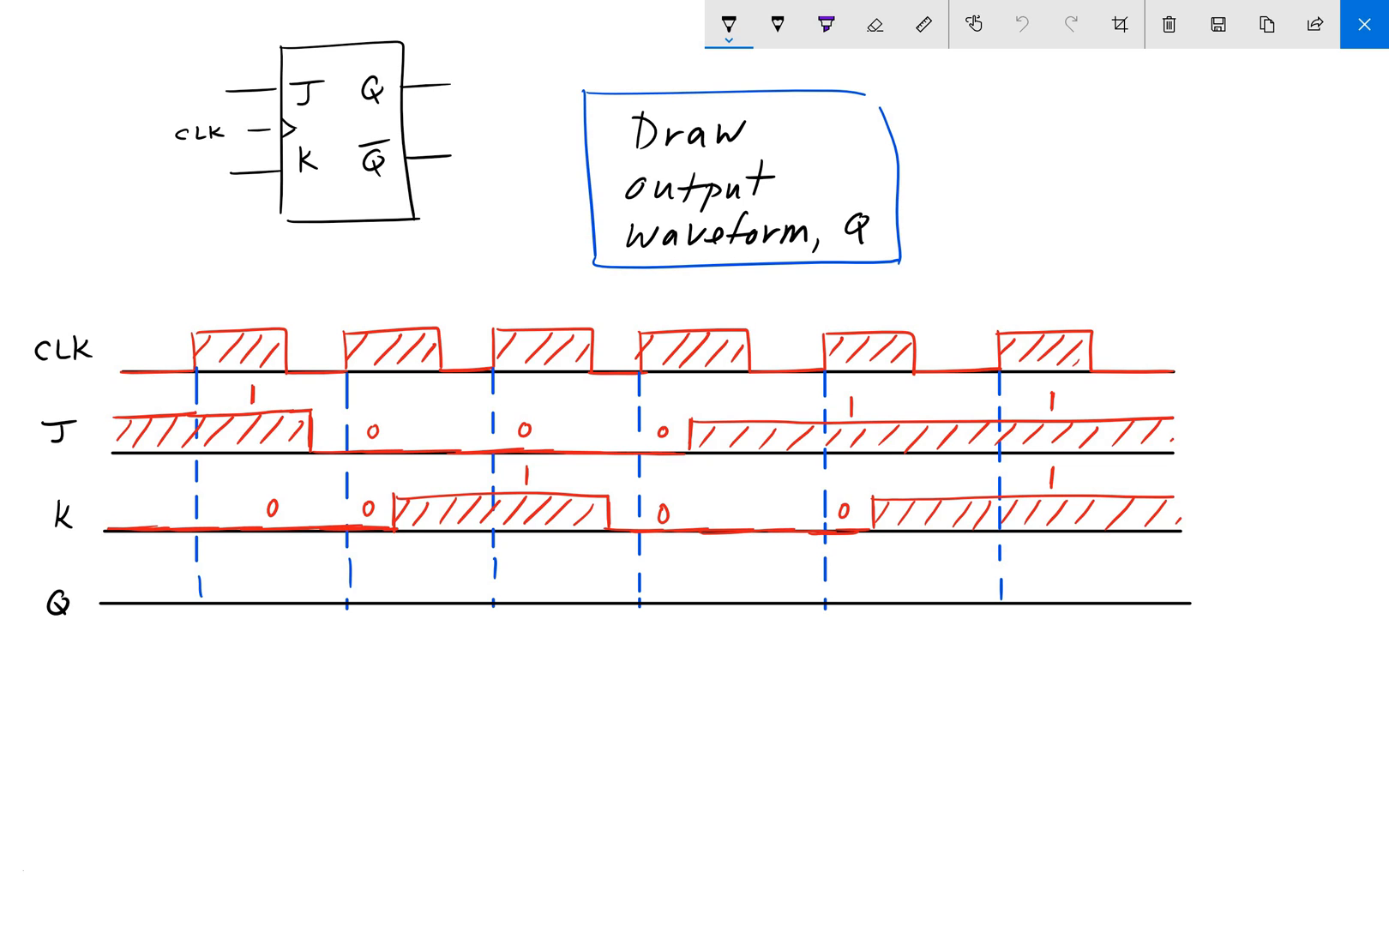
# Step: Handwrite 'Inpu', the start of an 'Inputs' label, left of the J, CLK and K lines
pyautogui.write('Inpu')
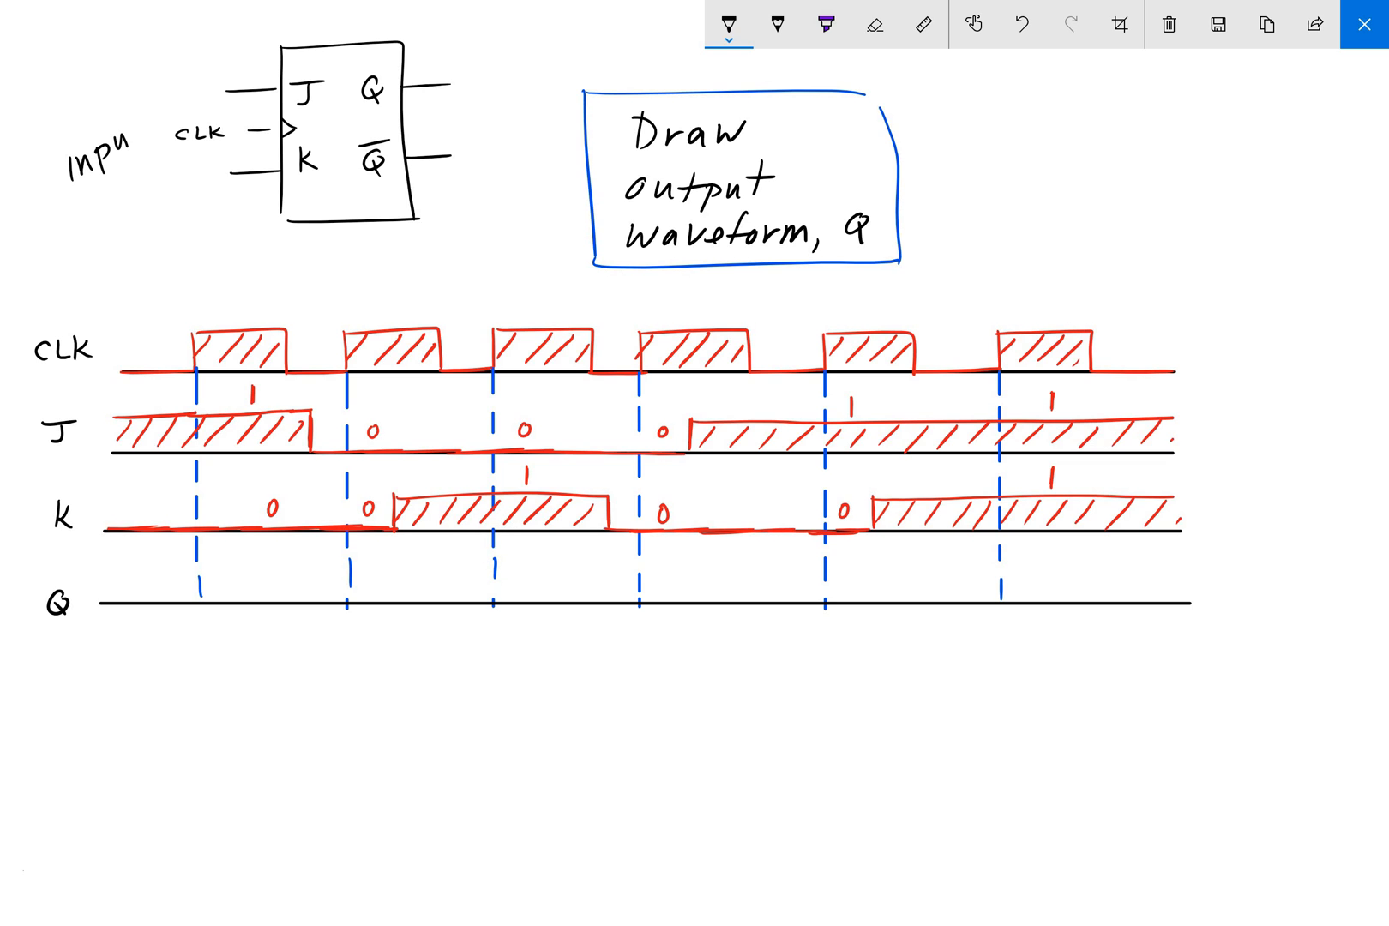
# Step: Finish 'inputs' on the left and write 'output' beside the Q outputs on the right
pyautogui.write('ts')
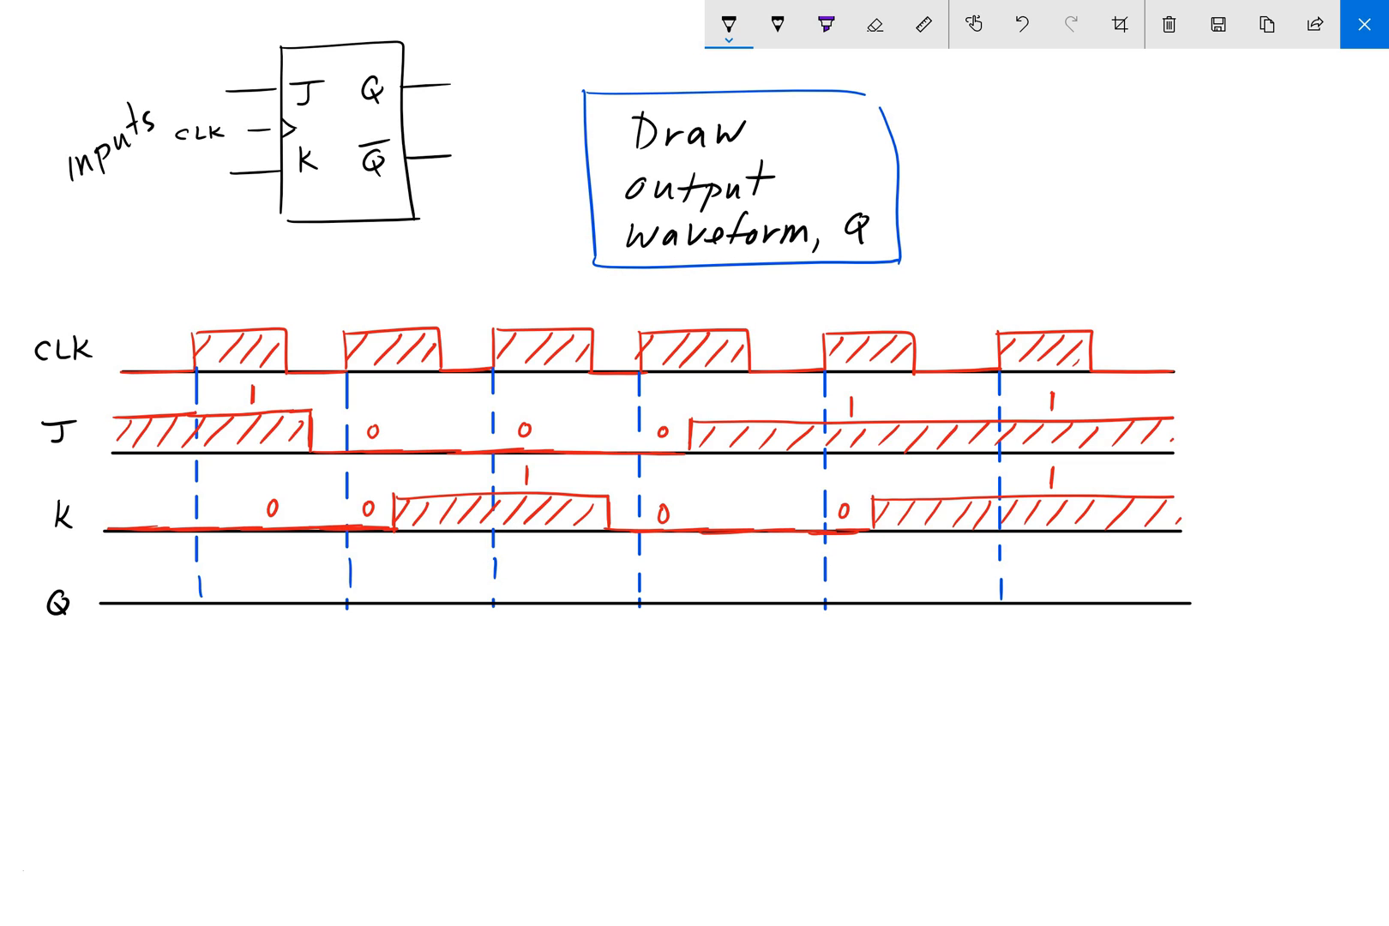
pyautogui.write('outp')
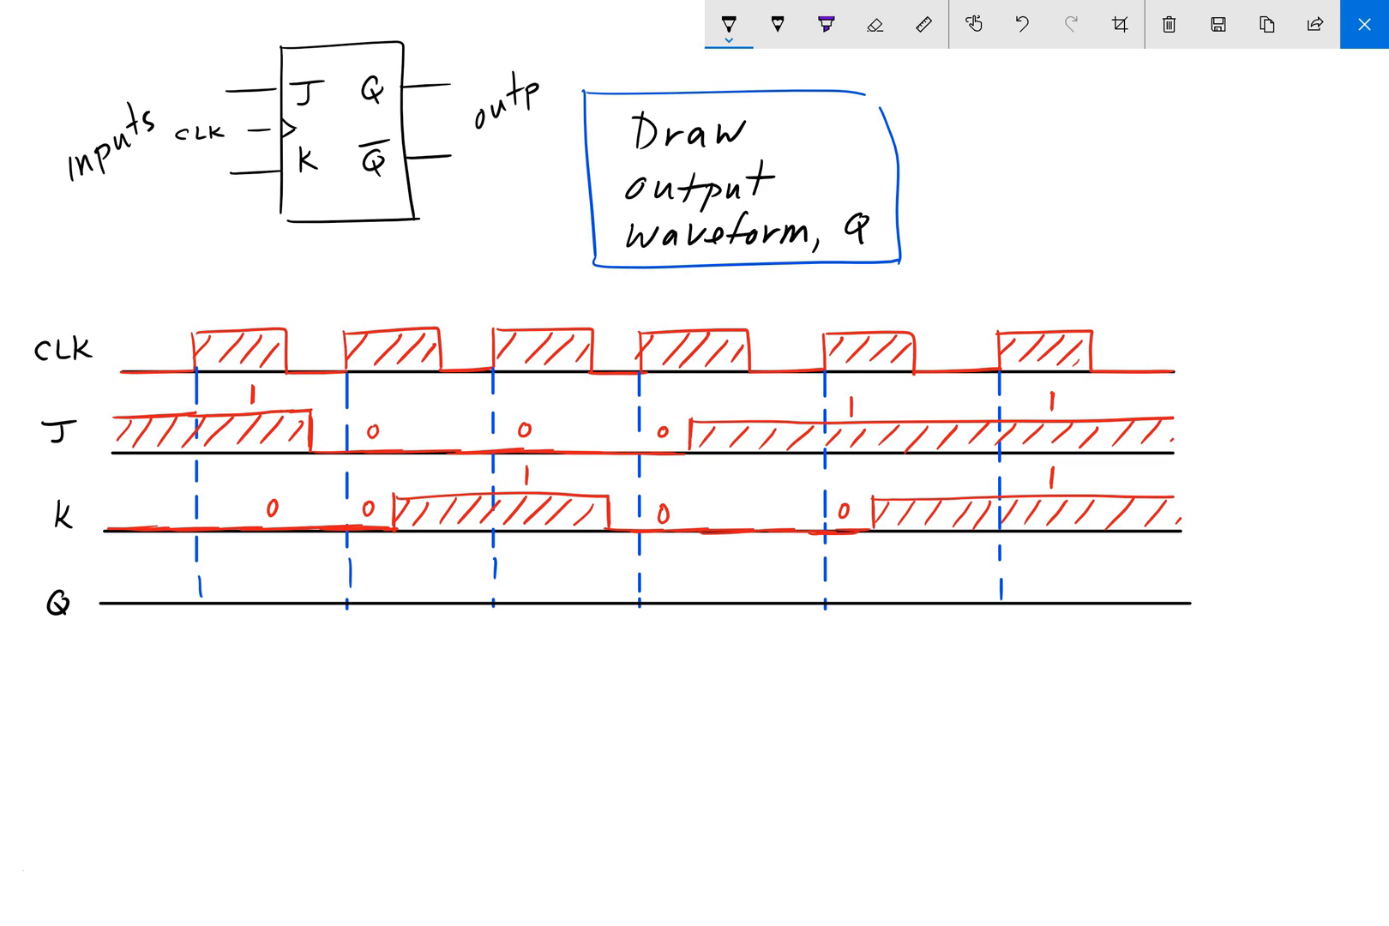
pyautogui.write('ut')
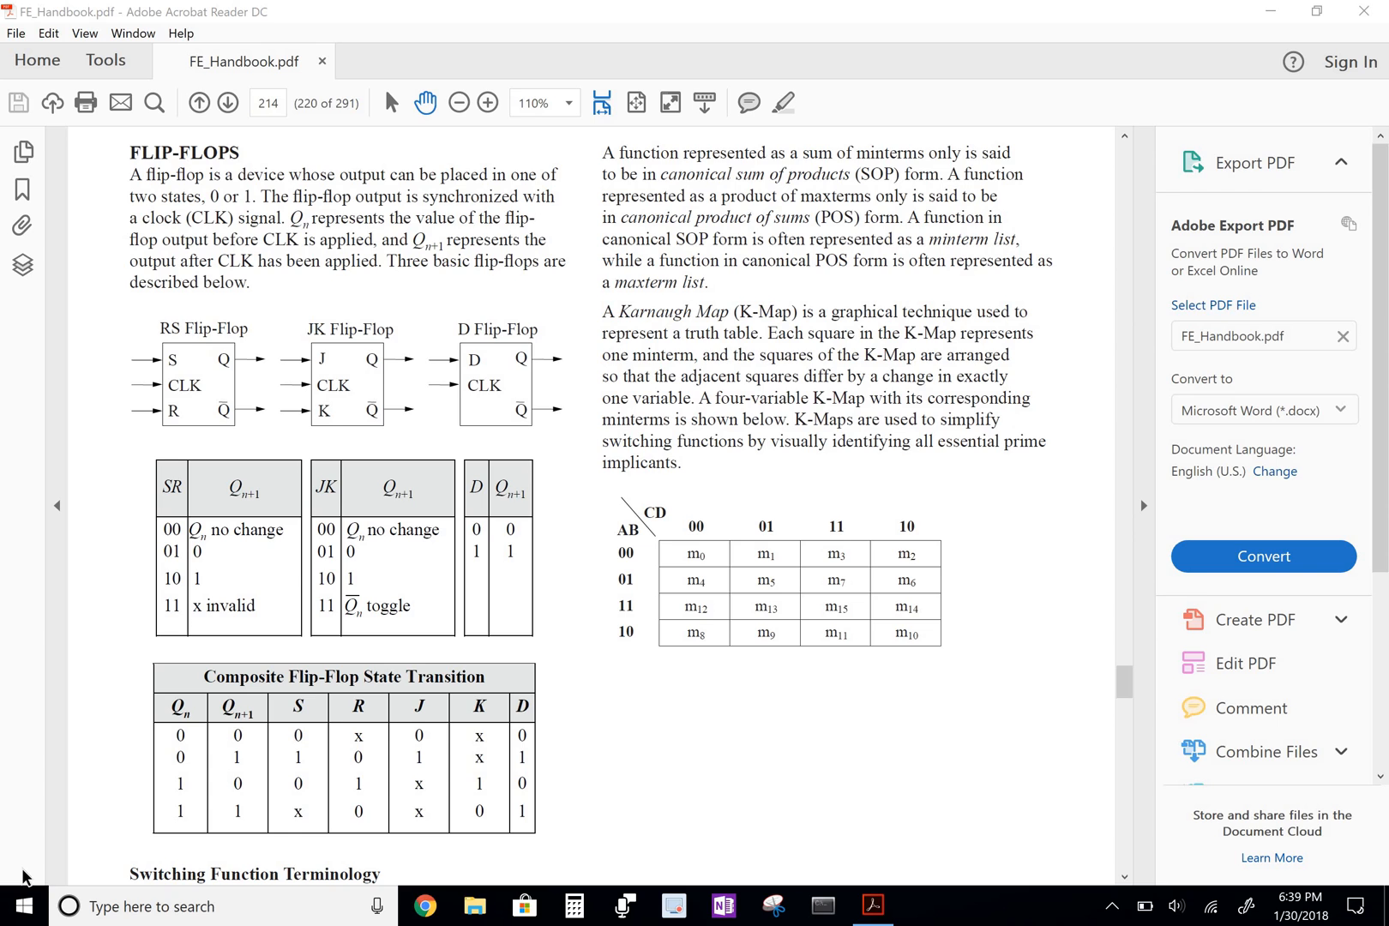
pyautogui.moveTo(379, 338)
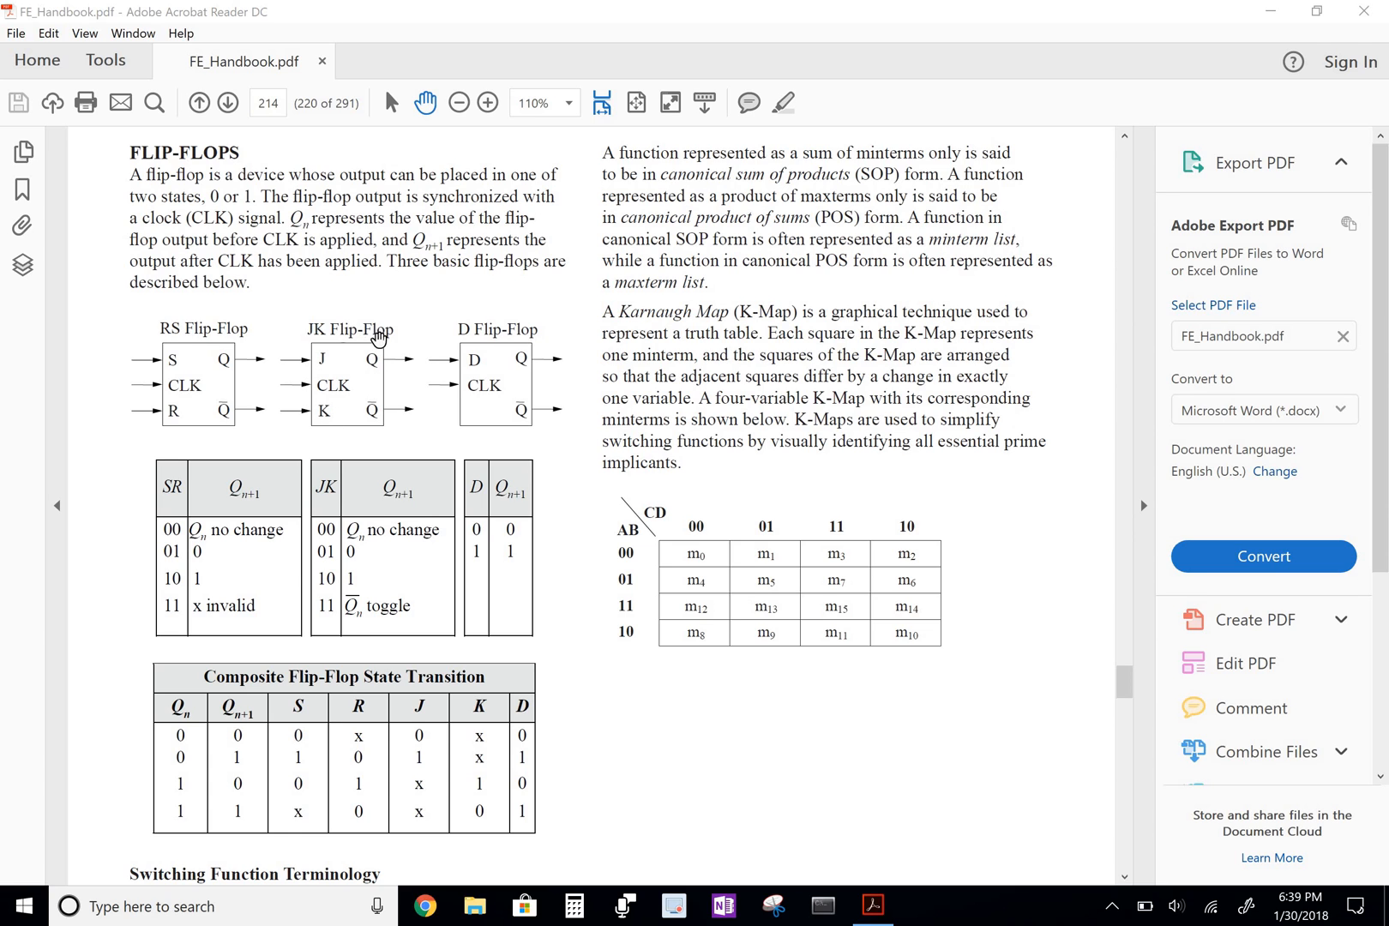
pyautogui.moveTo(362, 372)
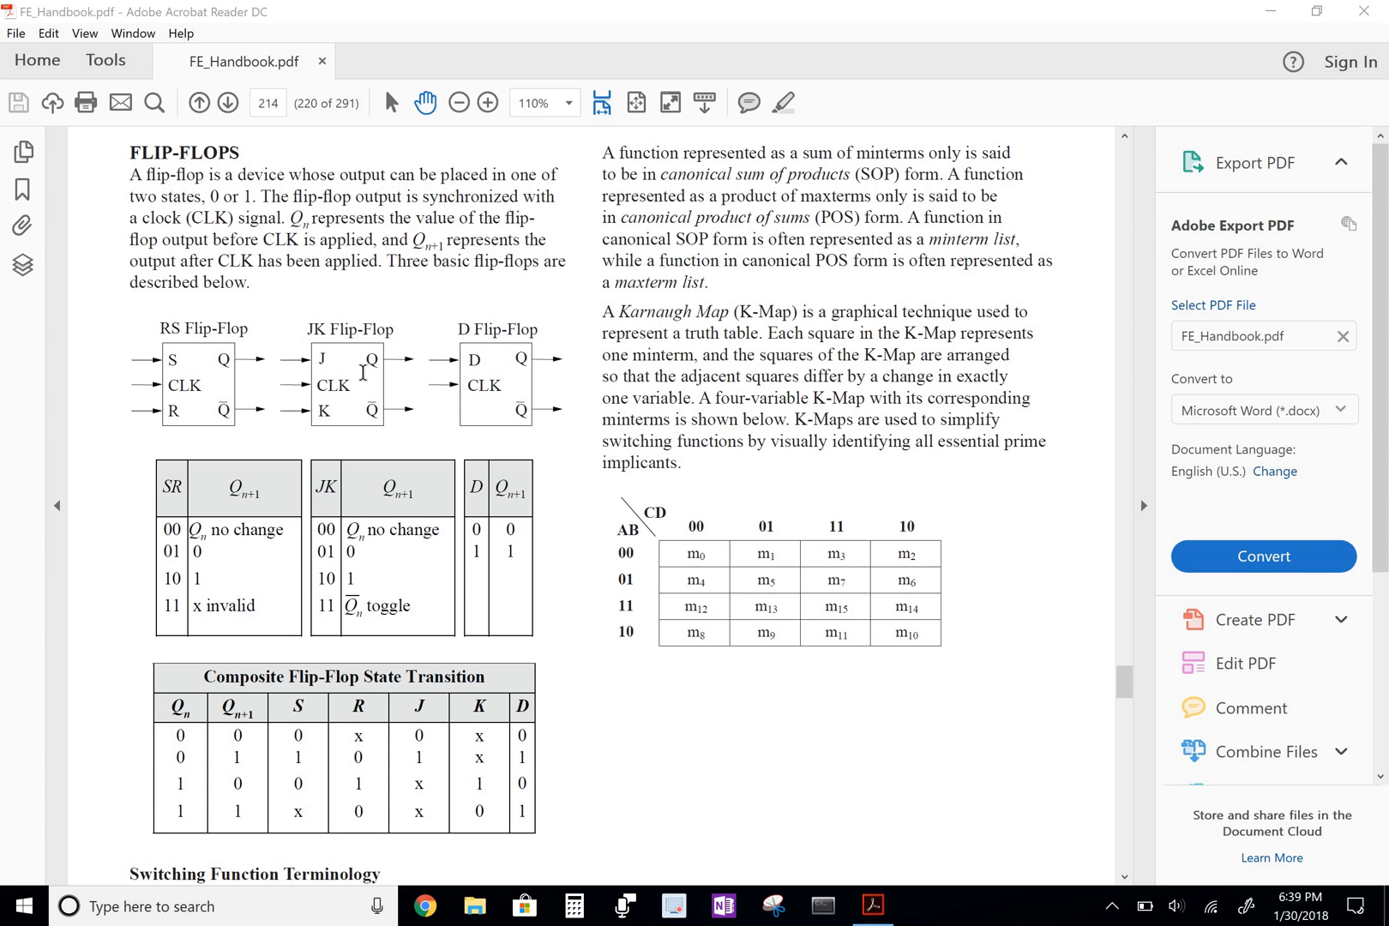
pyautogui.moveTo(381, 622)
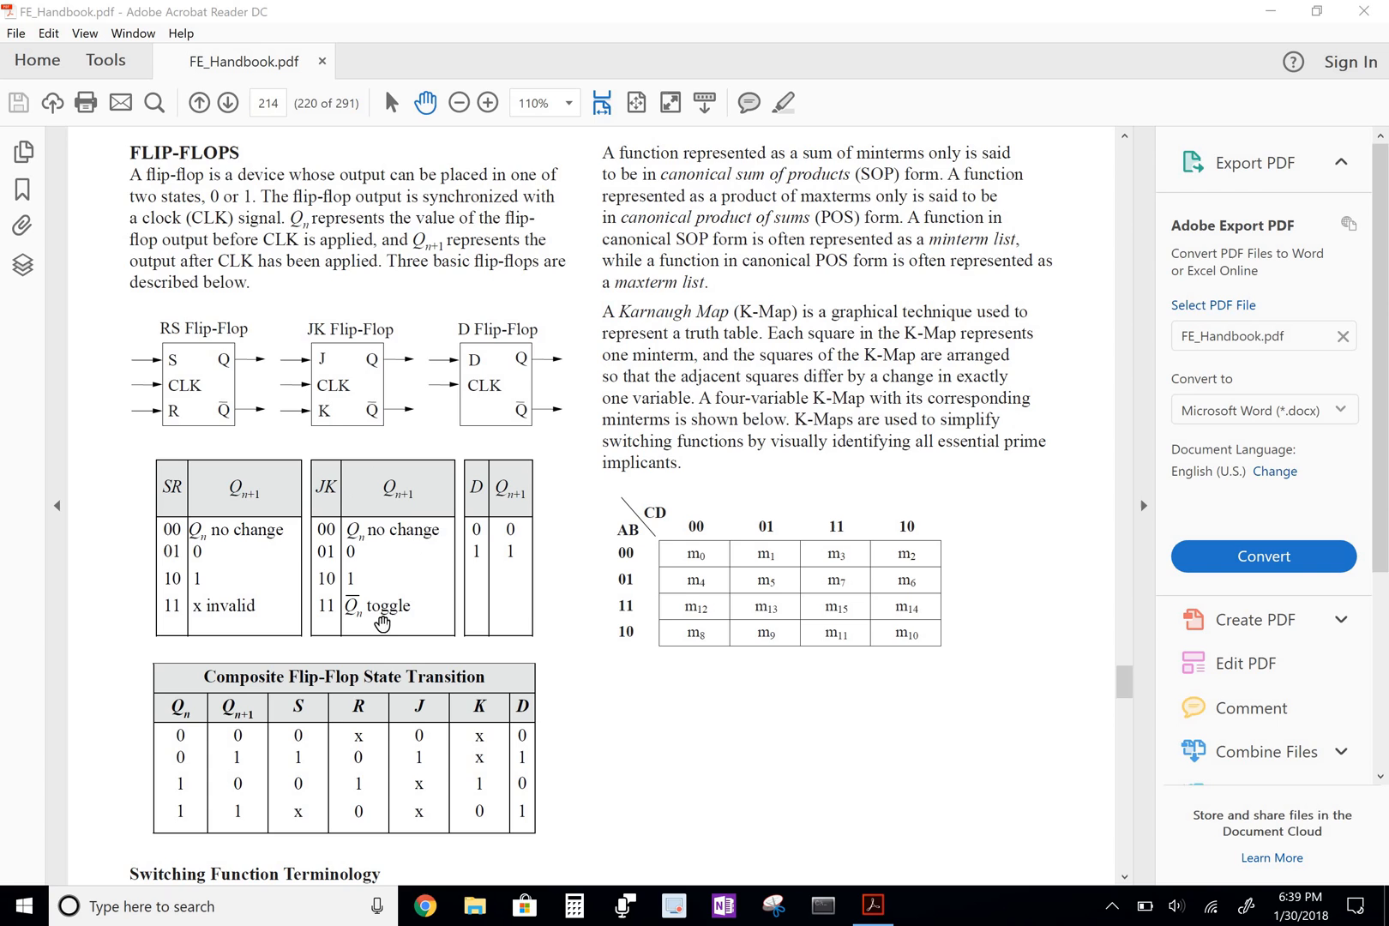
pyautogui.moveTo(405, 525)
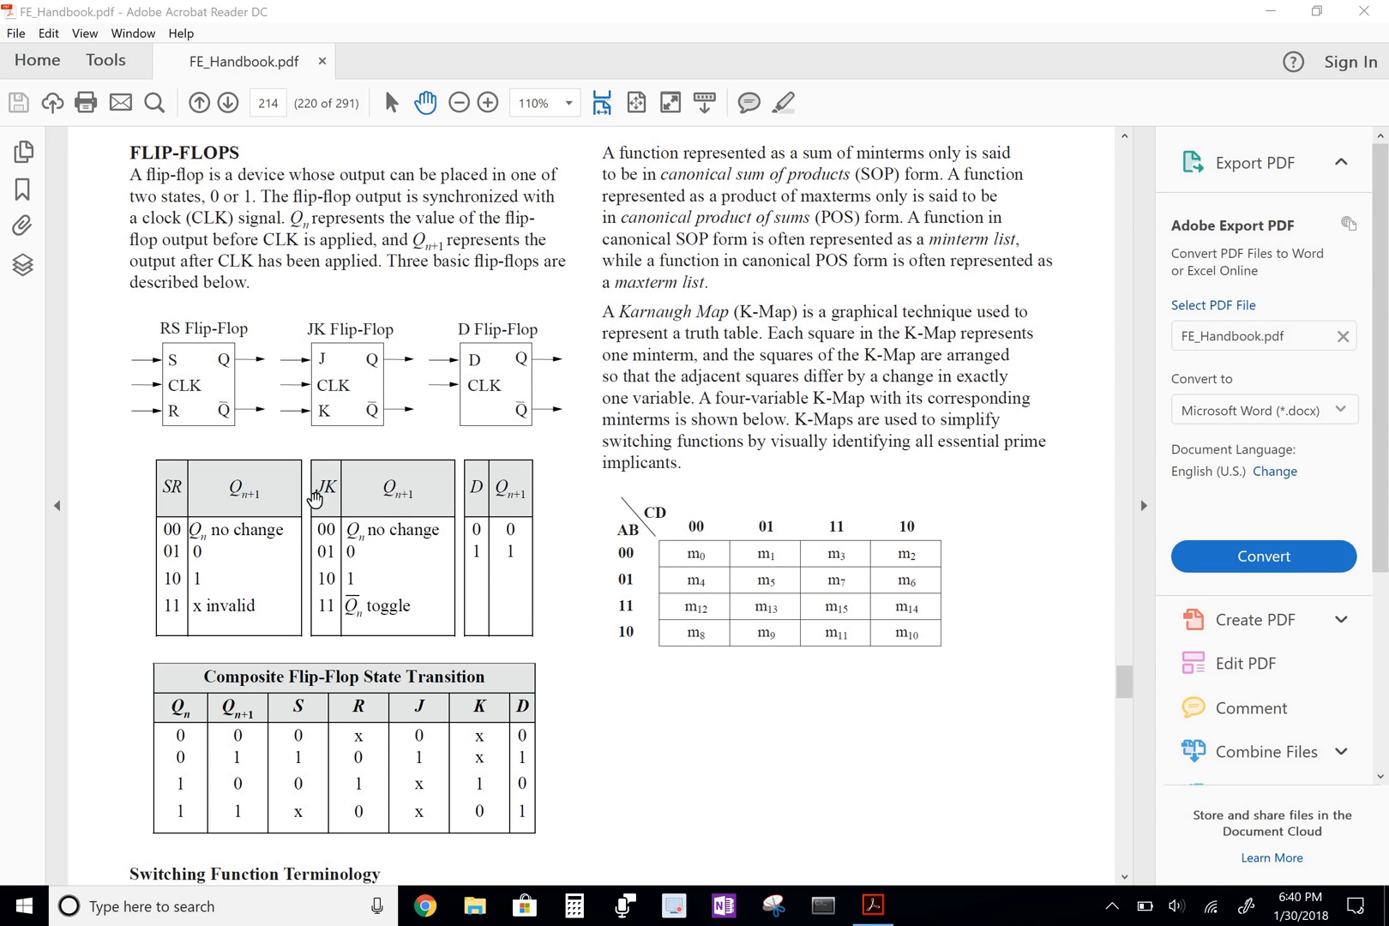
pyautogui.moveTo(403, 539)
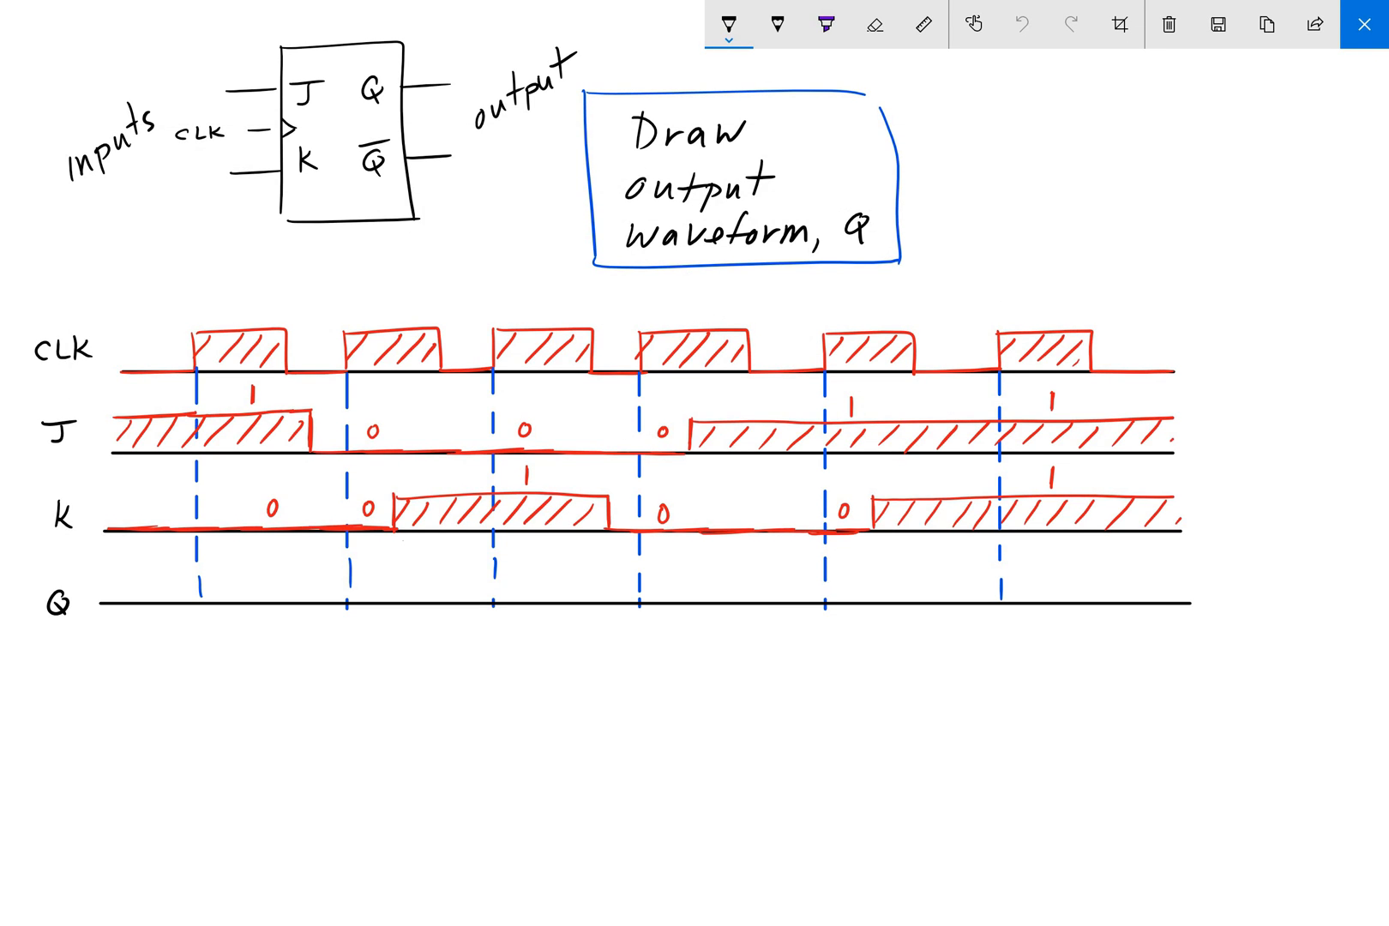
# Step: Draw the J K Q table grid with its header and first rows, starting the 'No change' entry
pyautogui.write('J 1')
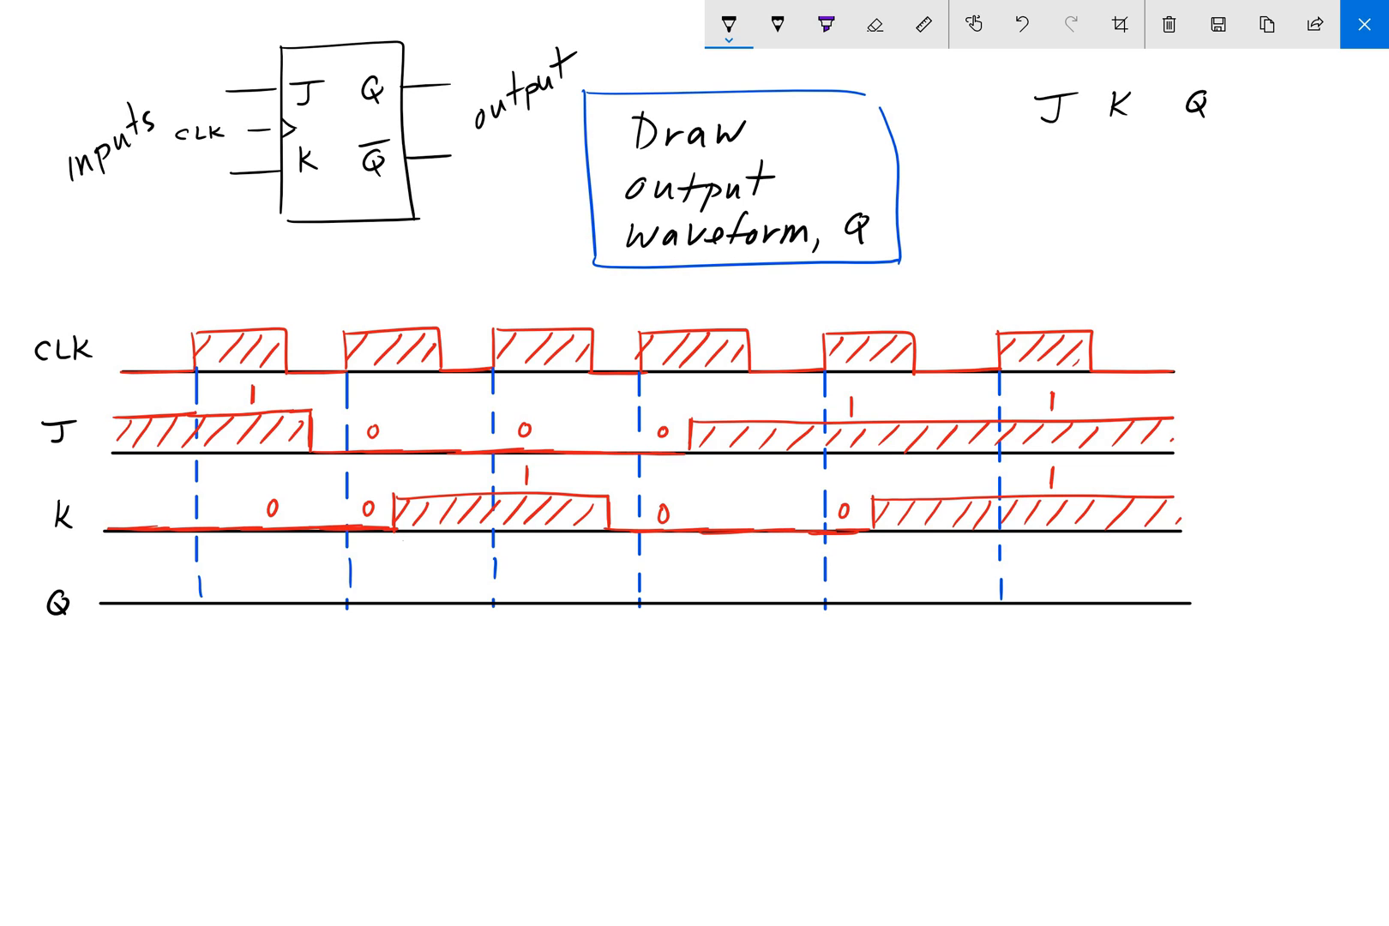
pyautogui.moveTo(1089, 89); pyautogui.dragTo(1089, 283)
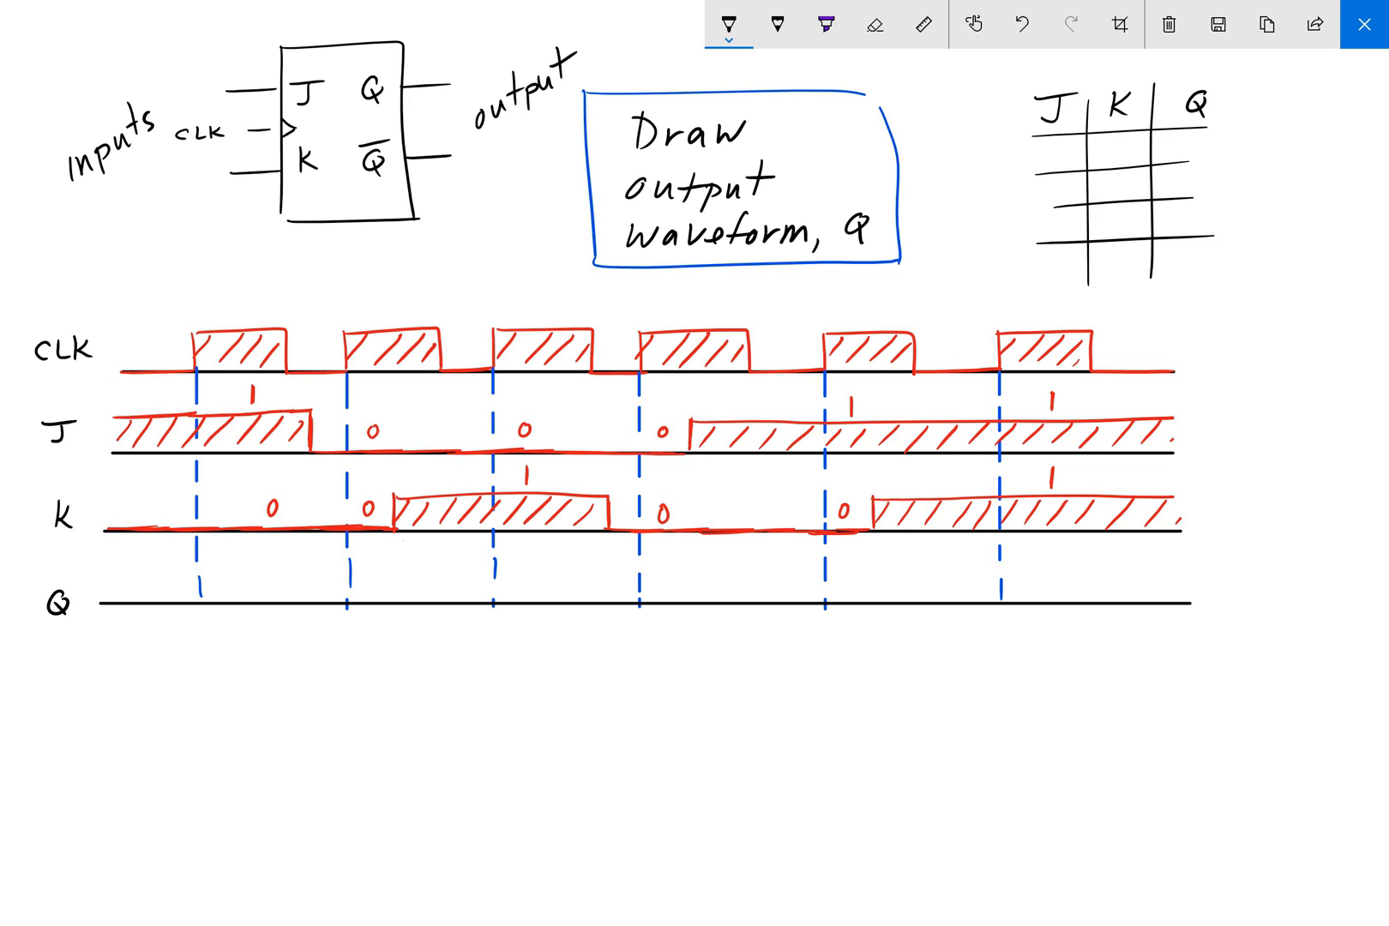
pyautogui.write('0c')
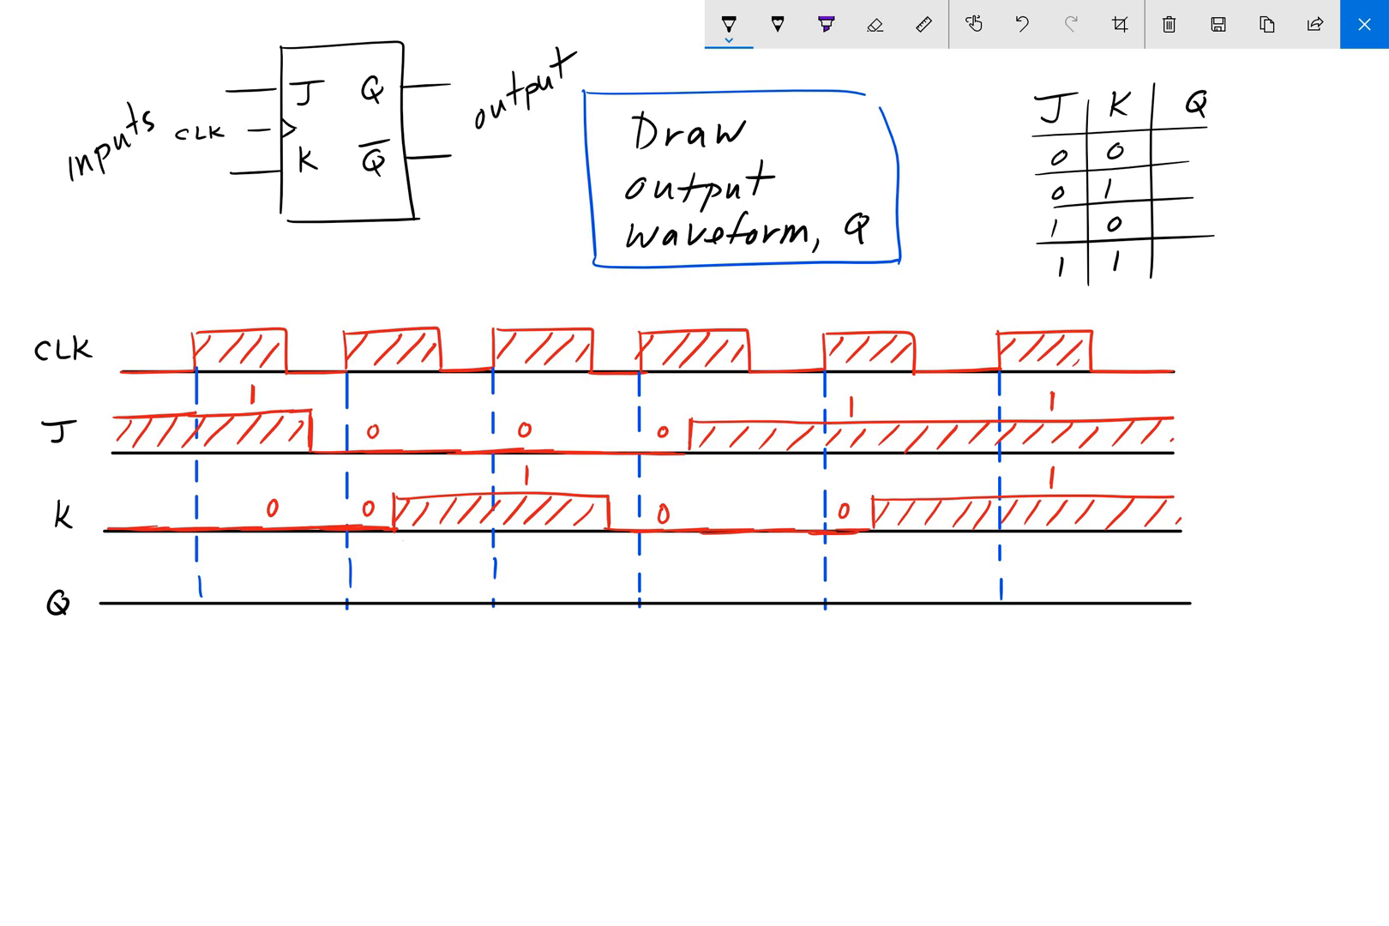
pyautogui.write("No c'")
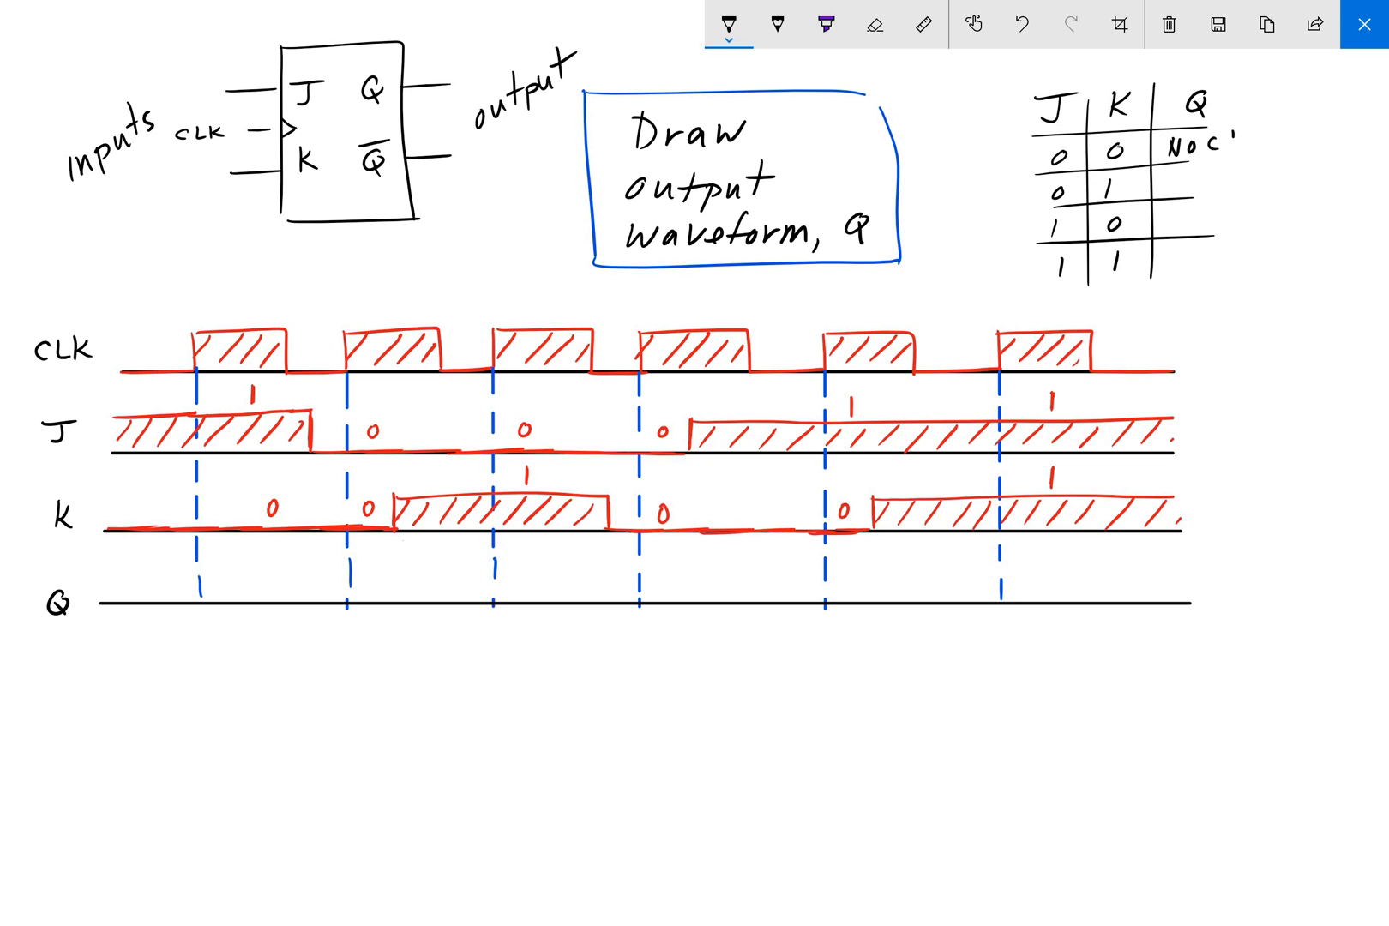
# Step: Fill the table outputs: No change, 0, 1 and toggle for rows 00, 01, 10, 11
pyautogui.write('chang')
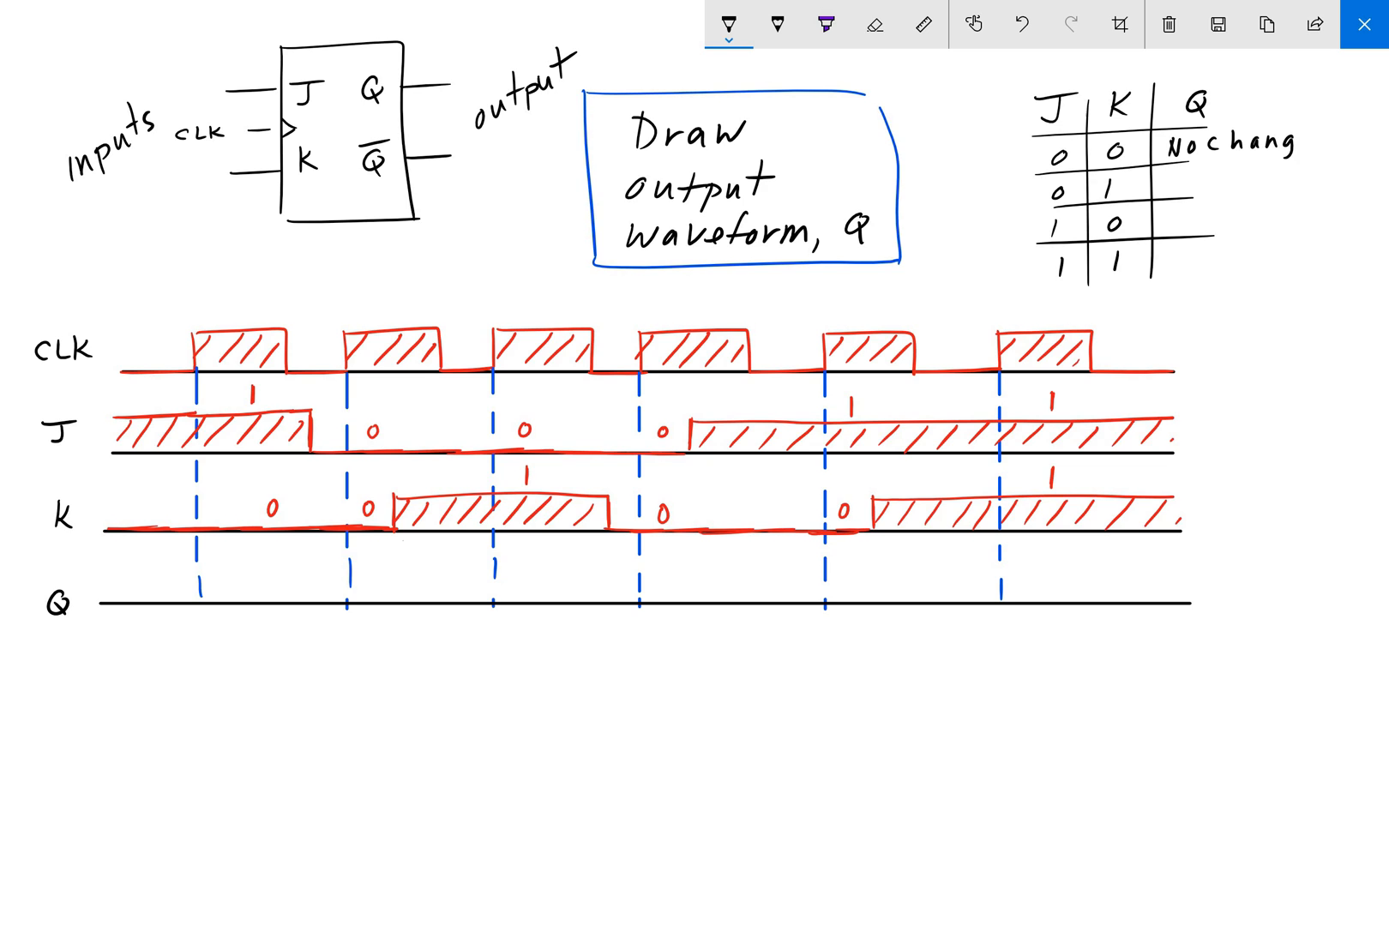
pyautogui.write('e')
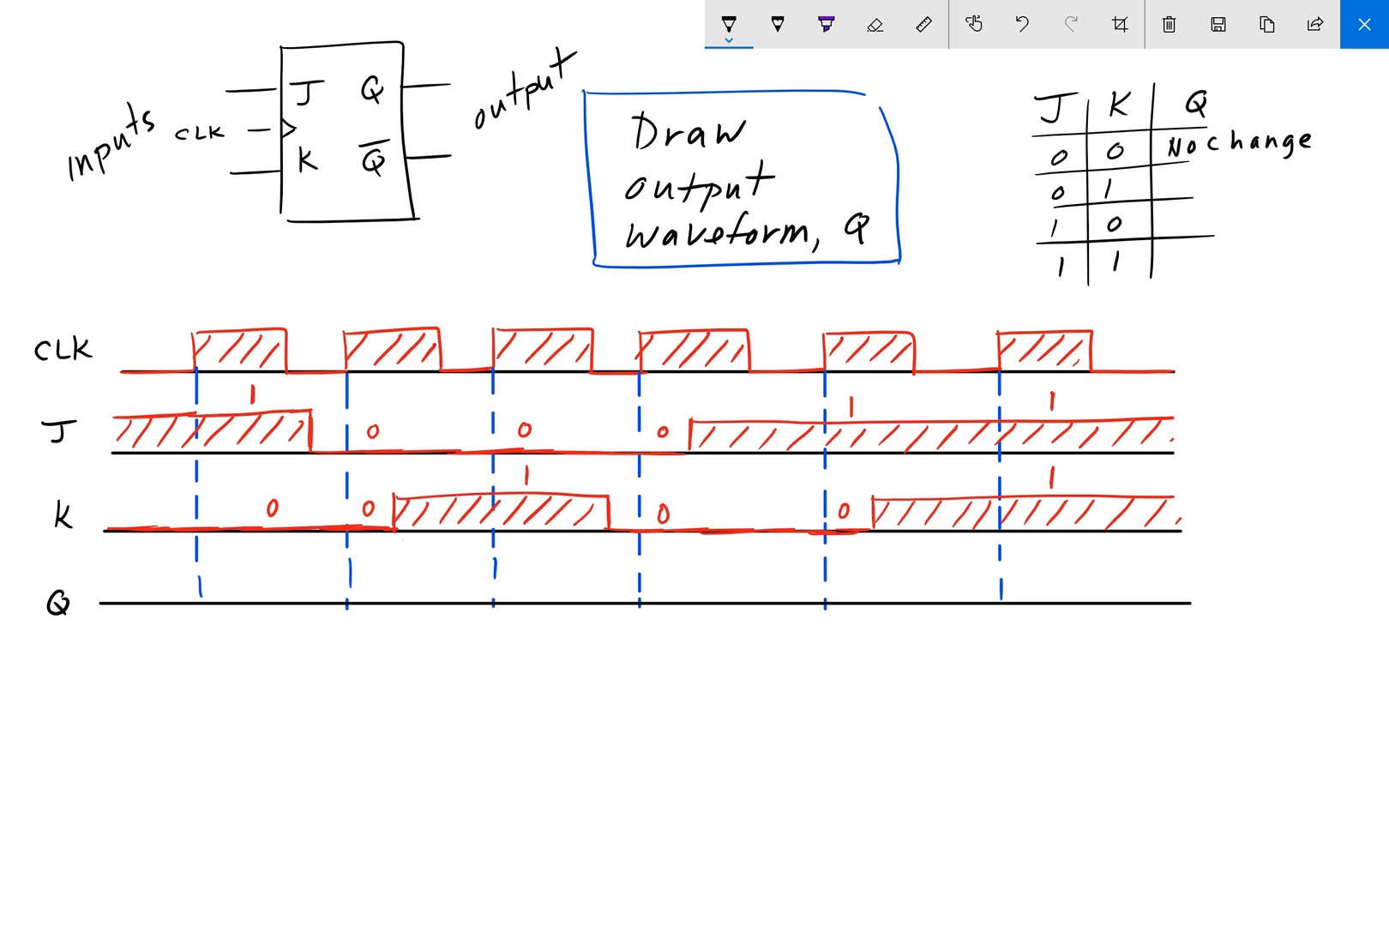
pyautogui.write('0')
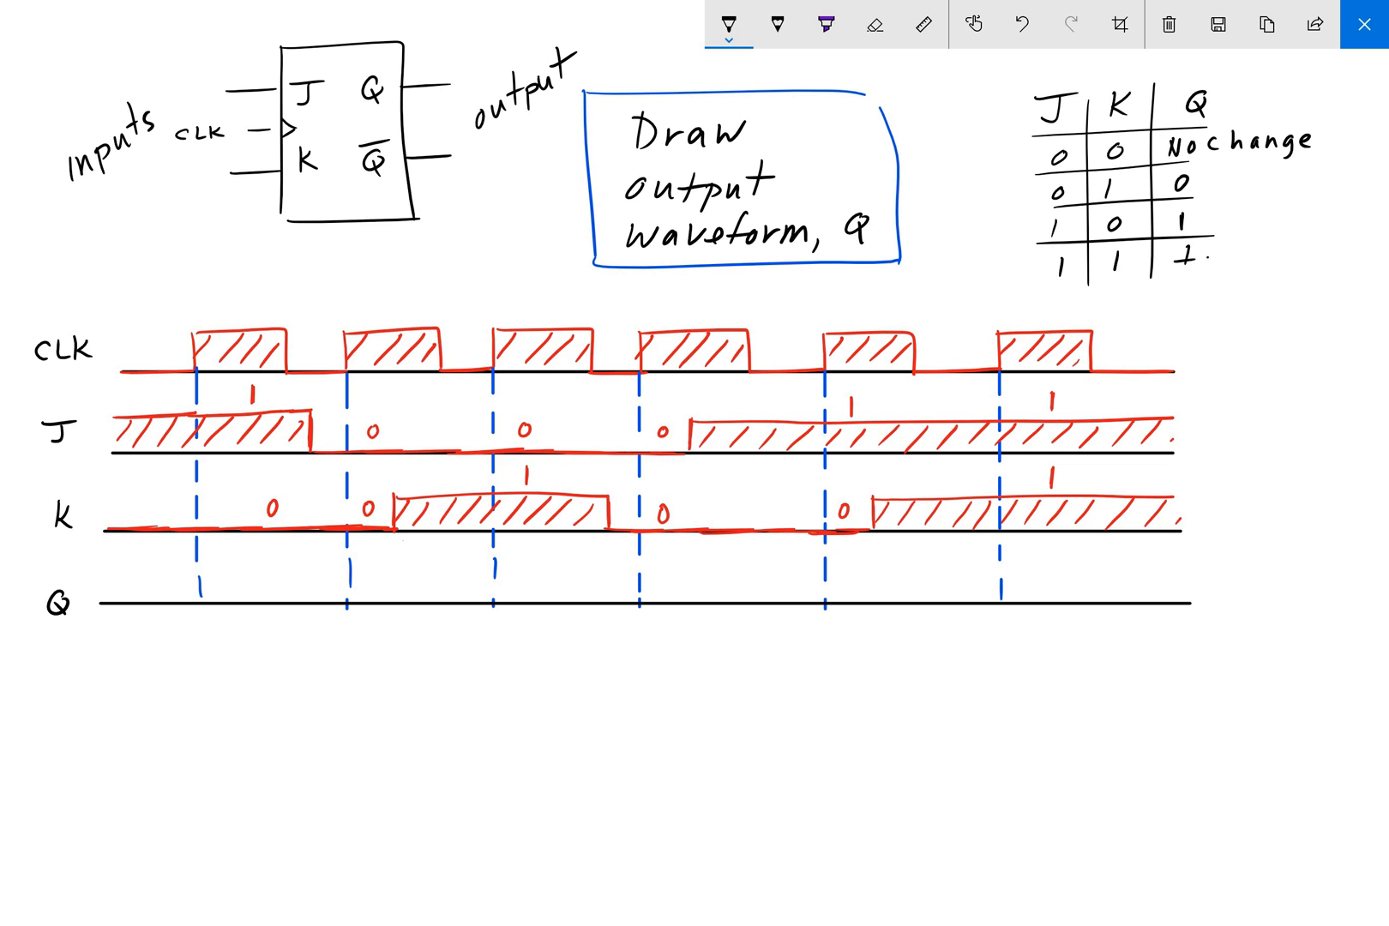
pyautogui.write('toggle')
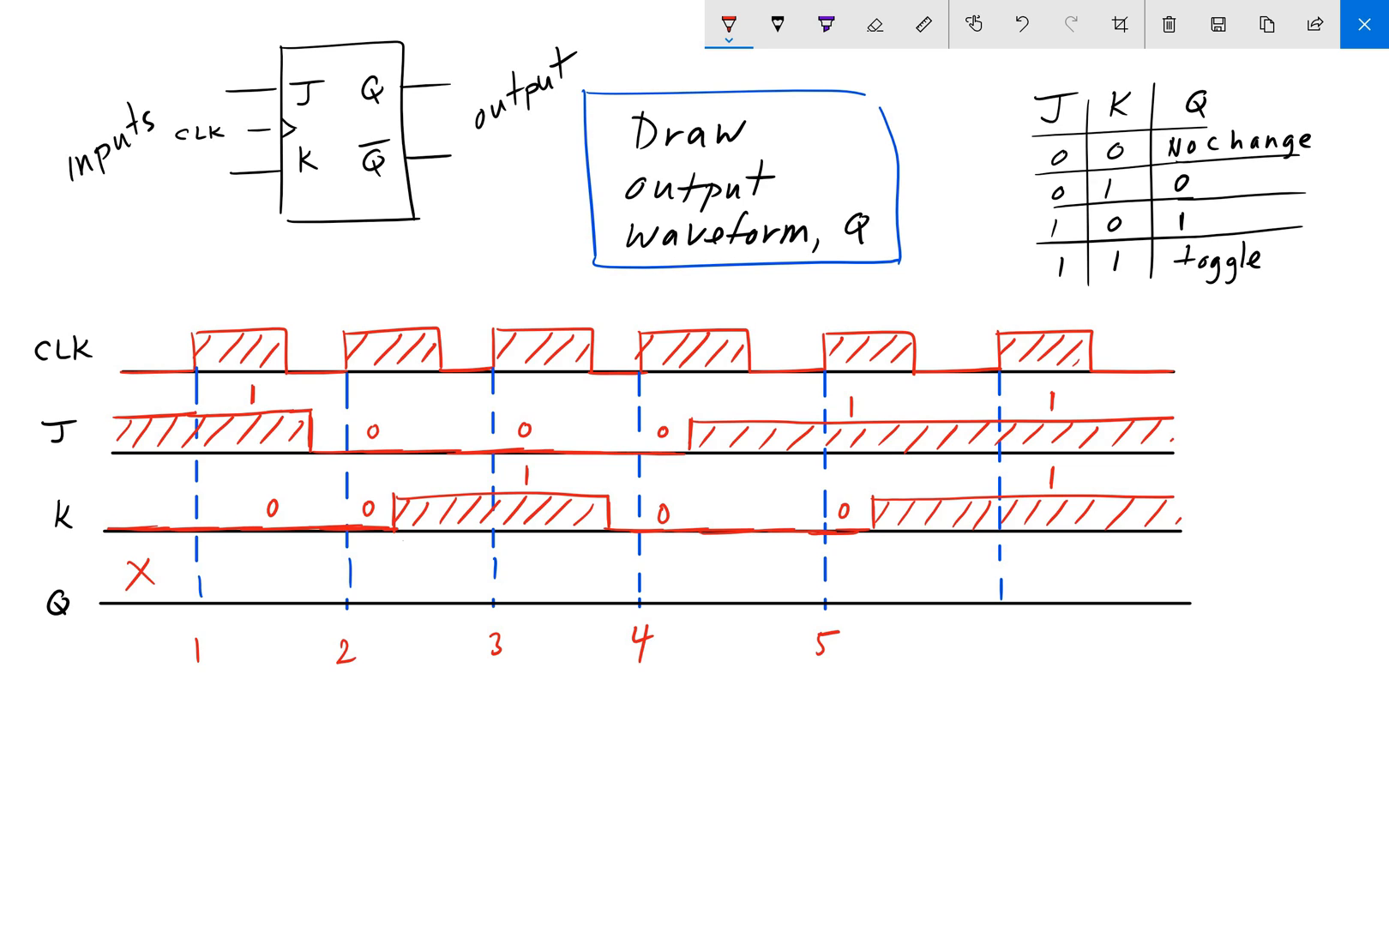
# Step: Number the sixth clock edge and arrow the J=1, K=0 truth-table row
pyautogui.write('6')
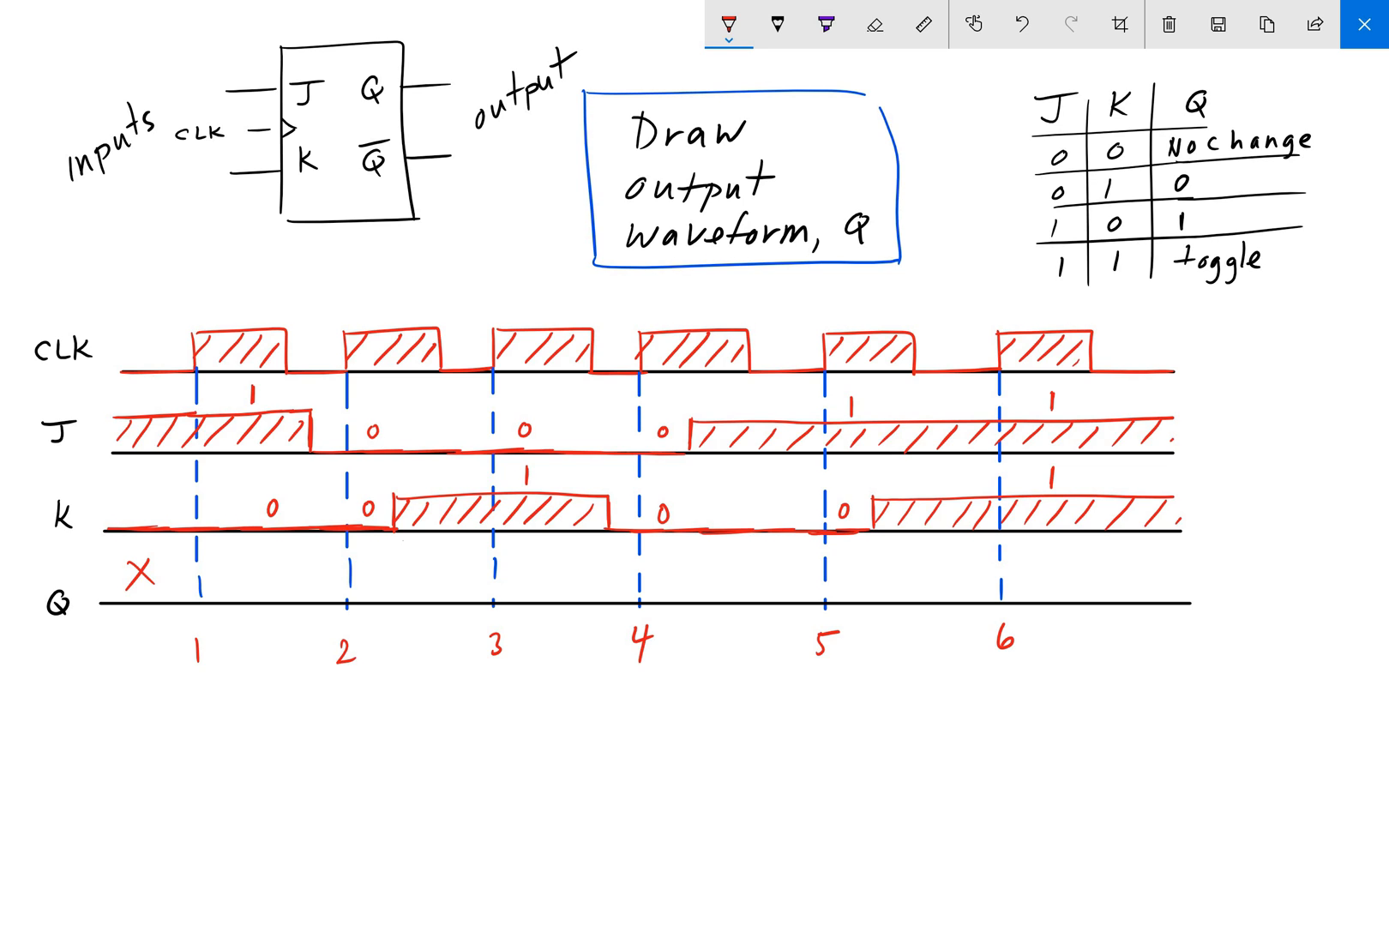
pyautogui.moveTo(1010, 230); pyautogui.dragTo(1027, 228)
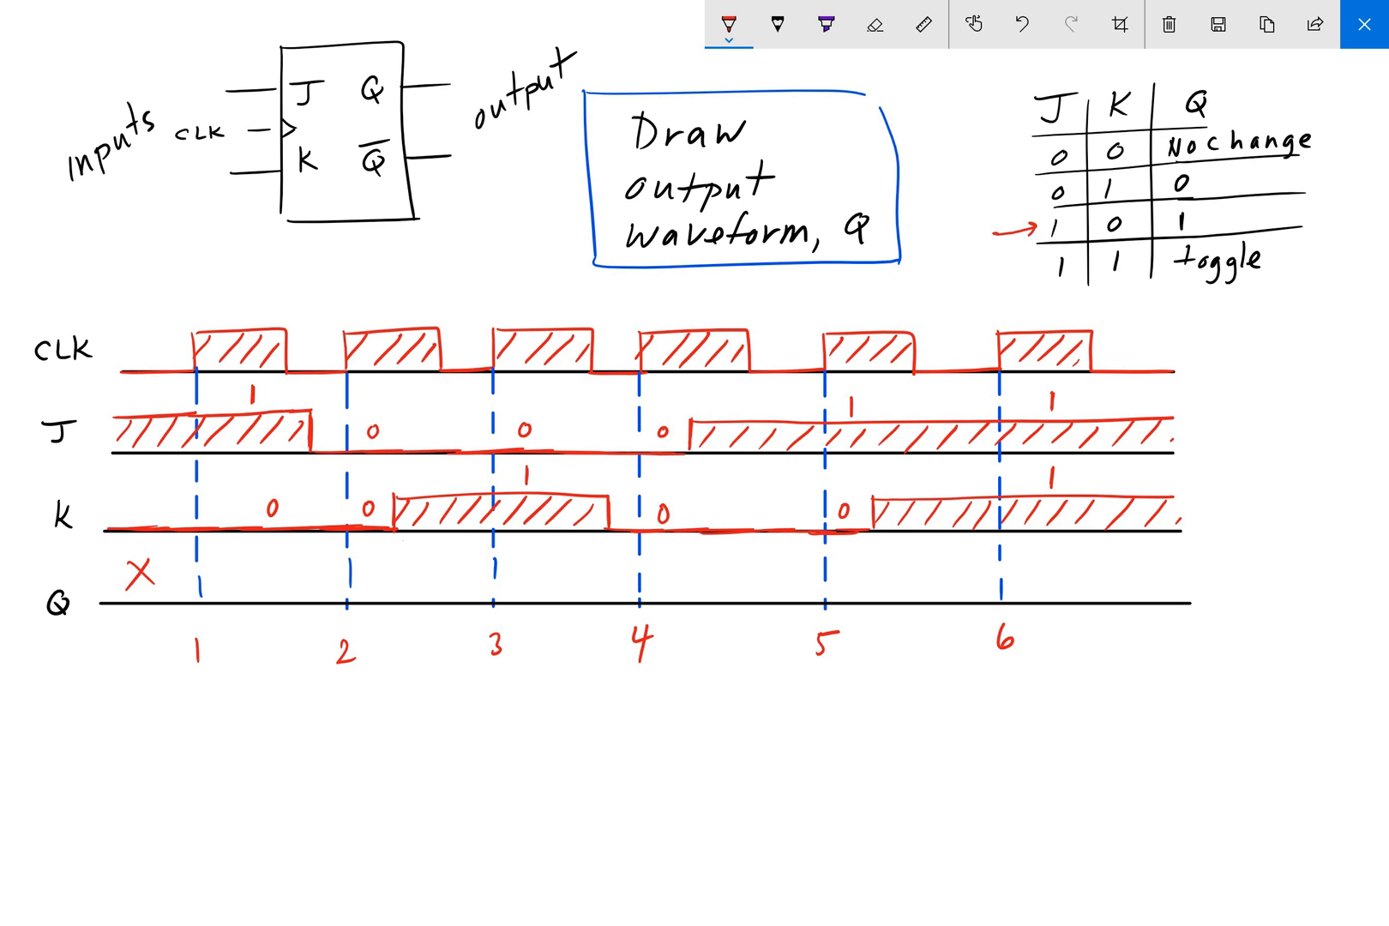
# Step: Draw Q rising at edge 1 and high to edge 2, arrowing the No change row
pyautogui.moveTo(199, 576); pyautogui.dragTo(198, 612)
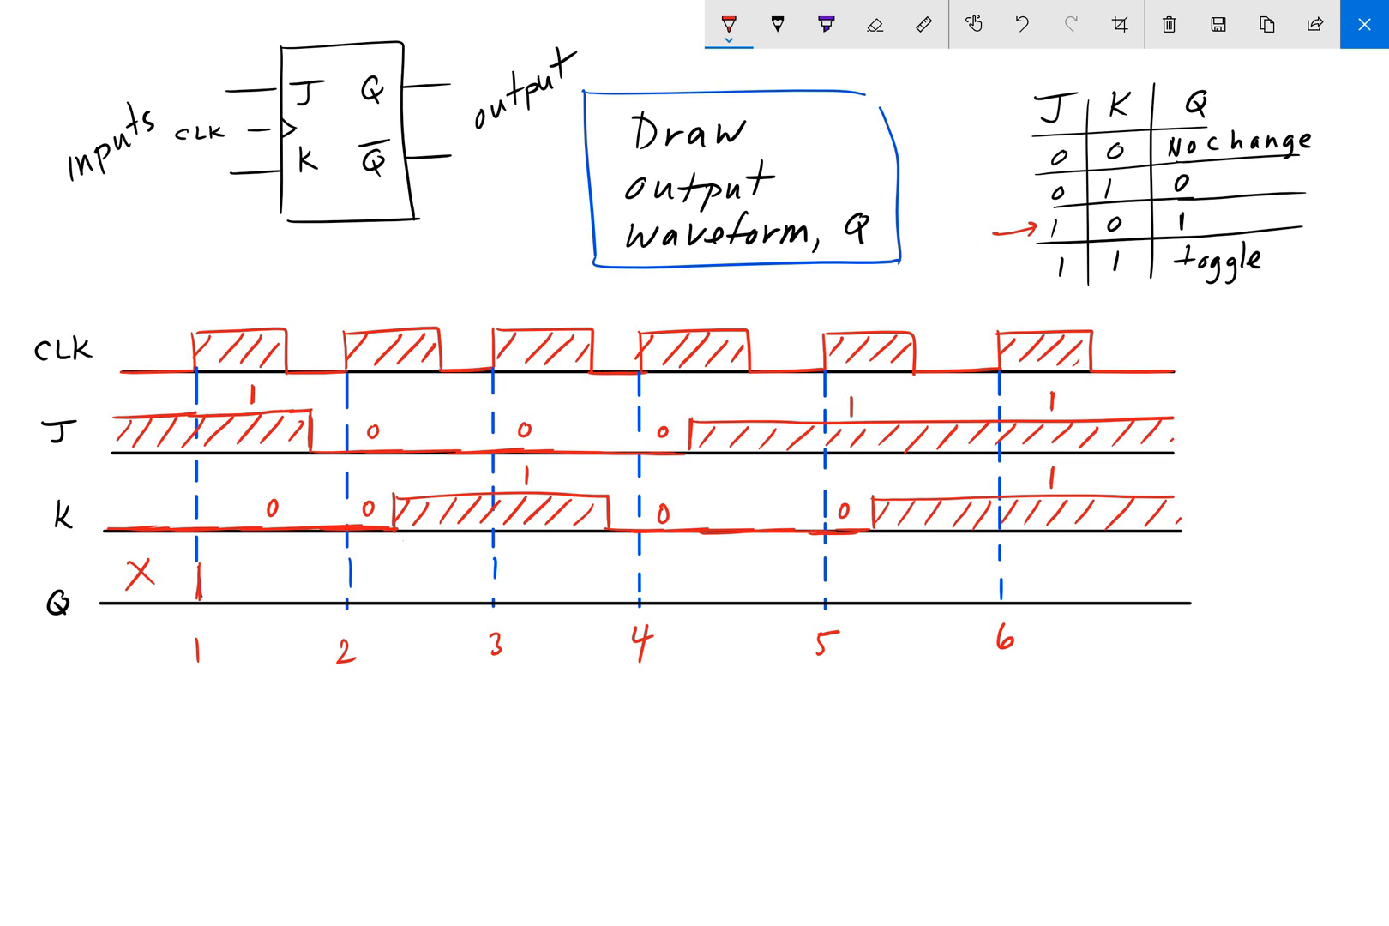
pyautogui.moveTo(199, 571); pyautogui.dragTo(229, 571)
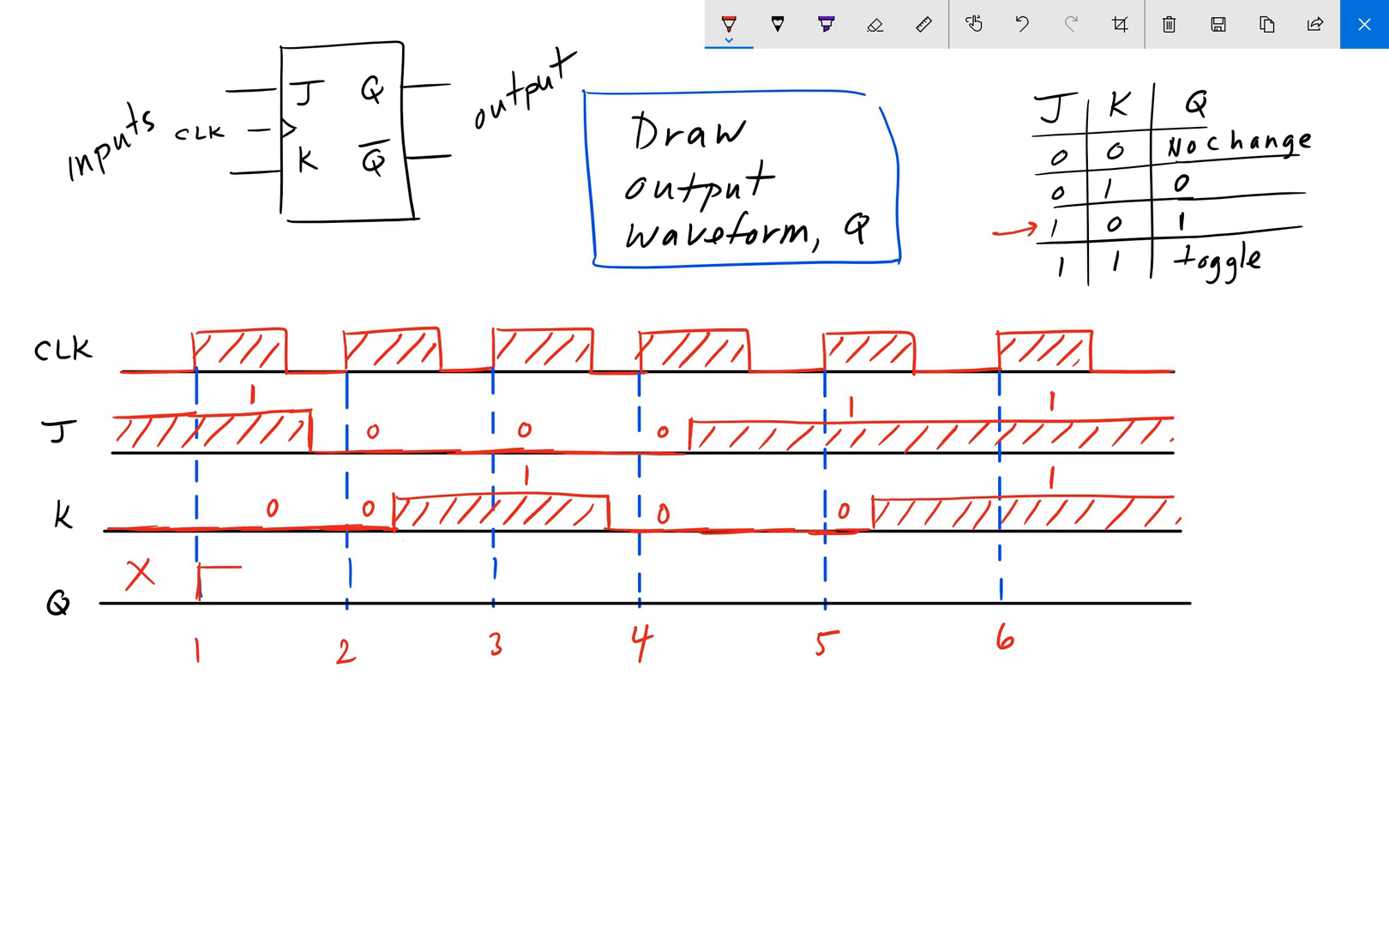
pyautogui.moveTo(202, 568); pyautogui.dragTo(346, 566)
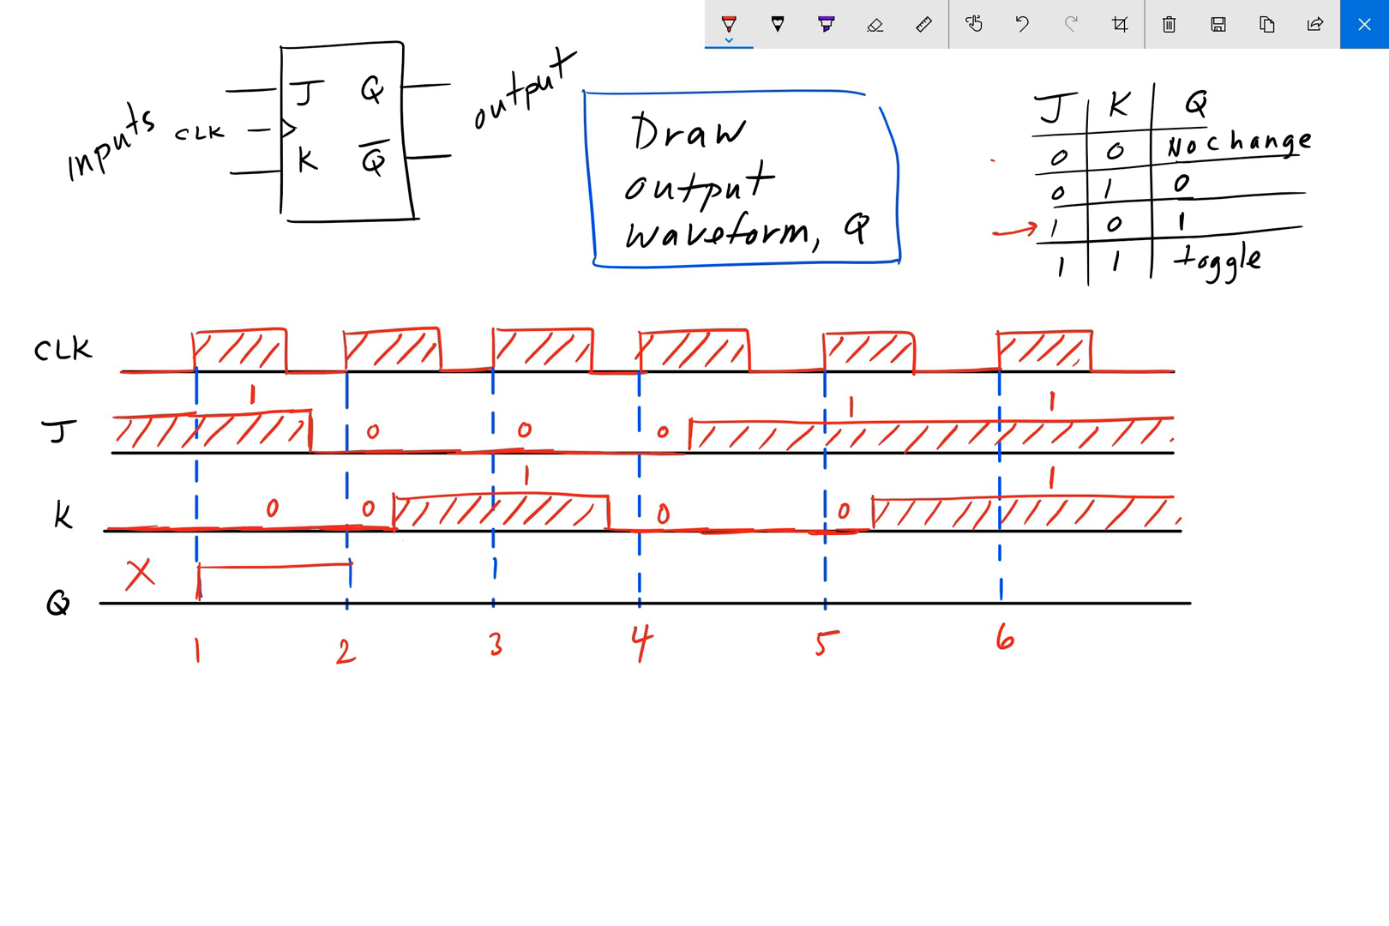
pyautogui.moveTo(1001, 158); pyautogui.dragTo(1033, 158)
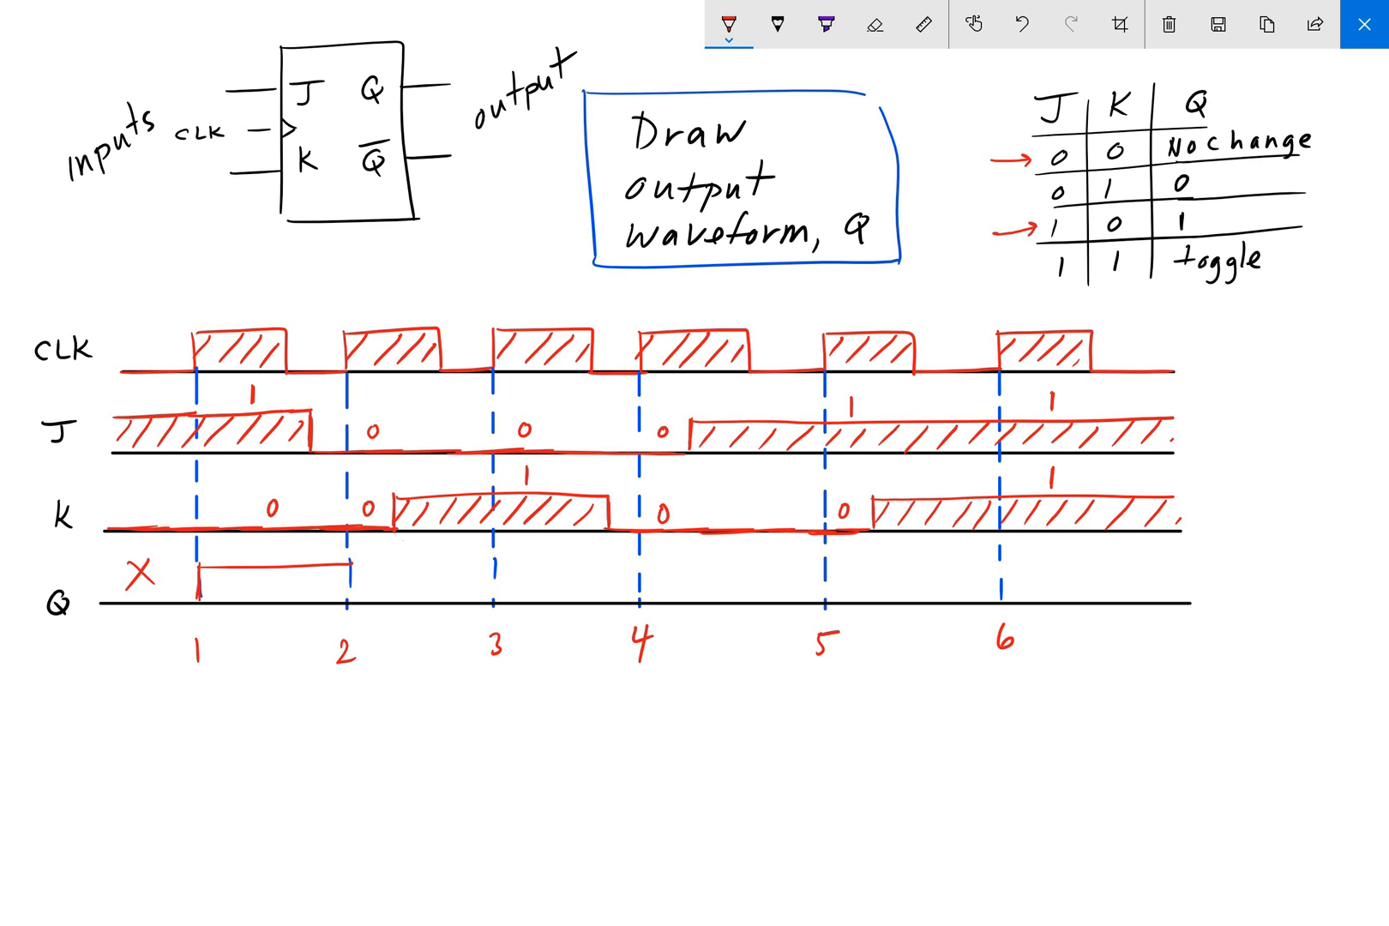
# Step: Keep Q high through edge 3, arrow the J=0, K=1 row, and drop Q low at edge 3
pyautogui.moveTo(345, 564); pyautogui.dragTo(495, 565)
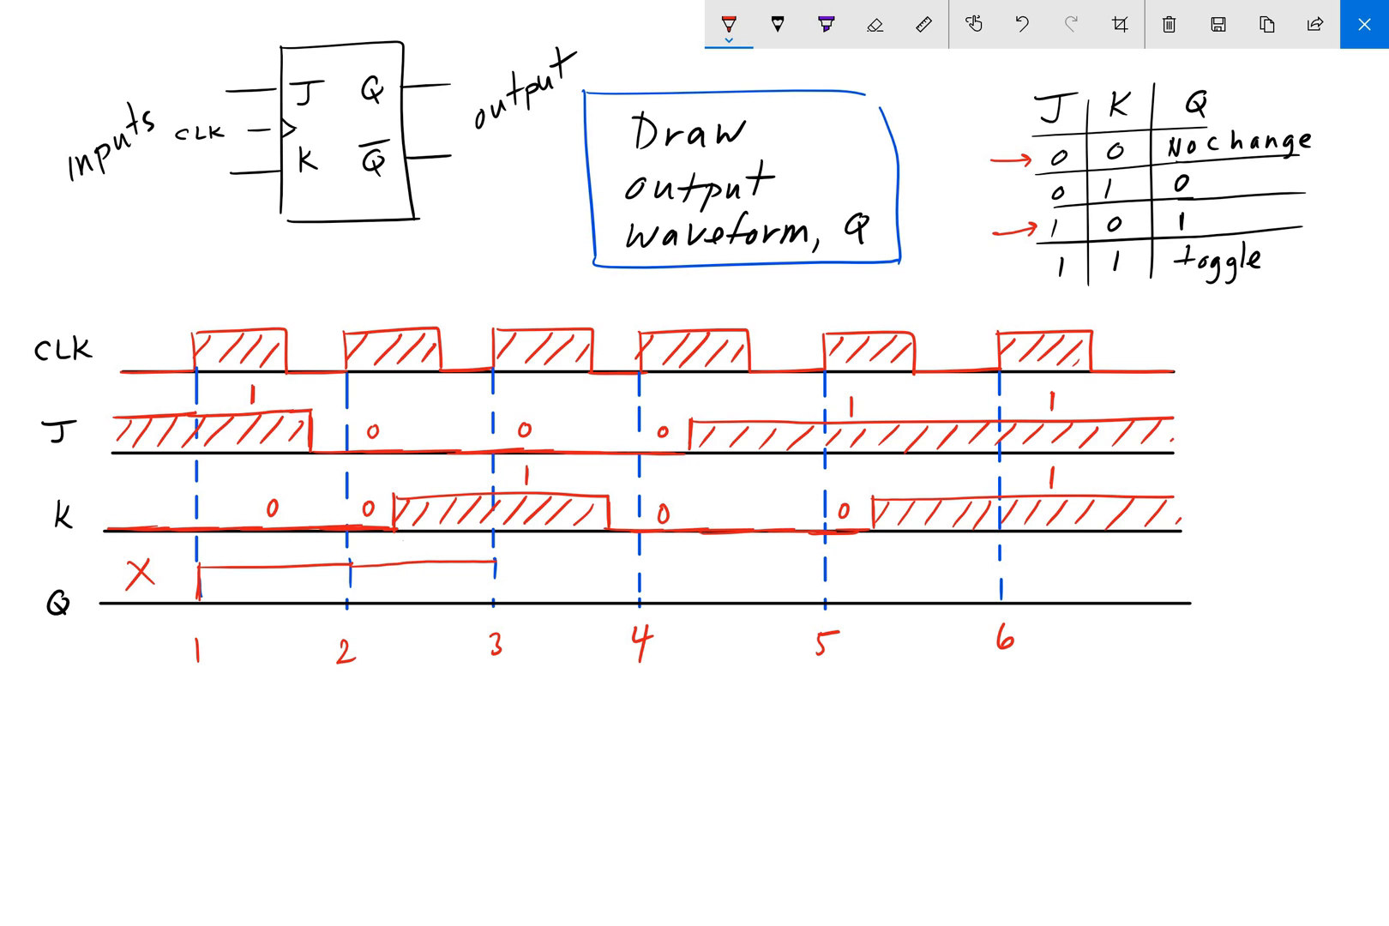
pyautogui.moveTo(982, 188); pyautogui.dragTo(1036, 188)
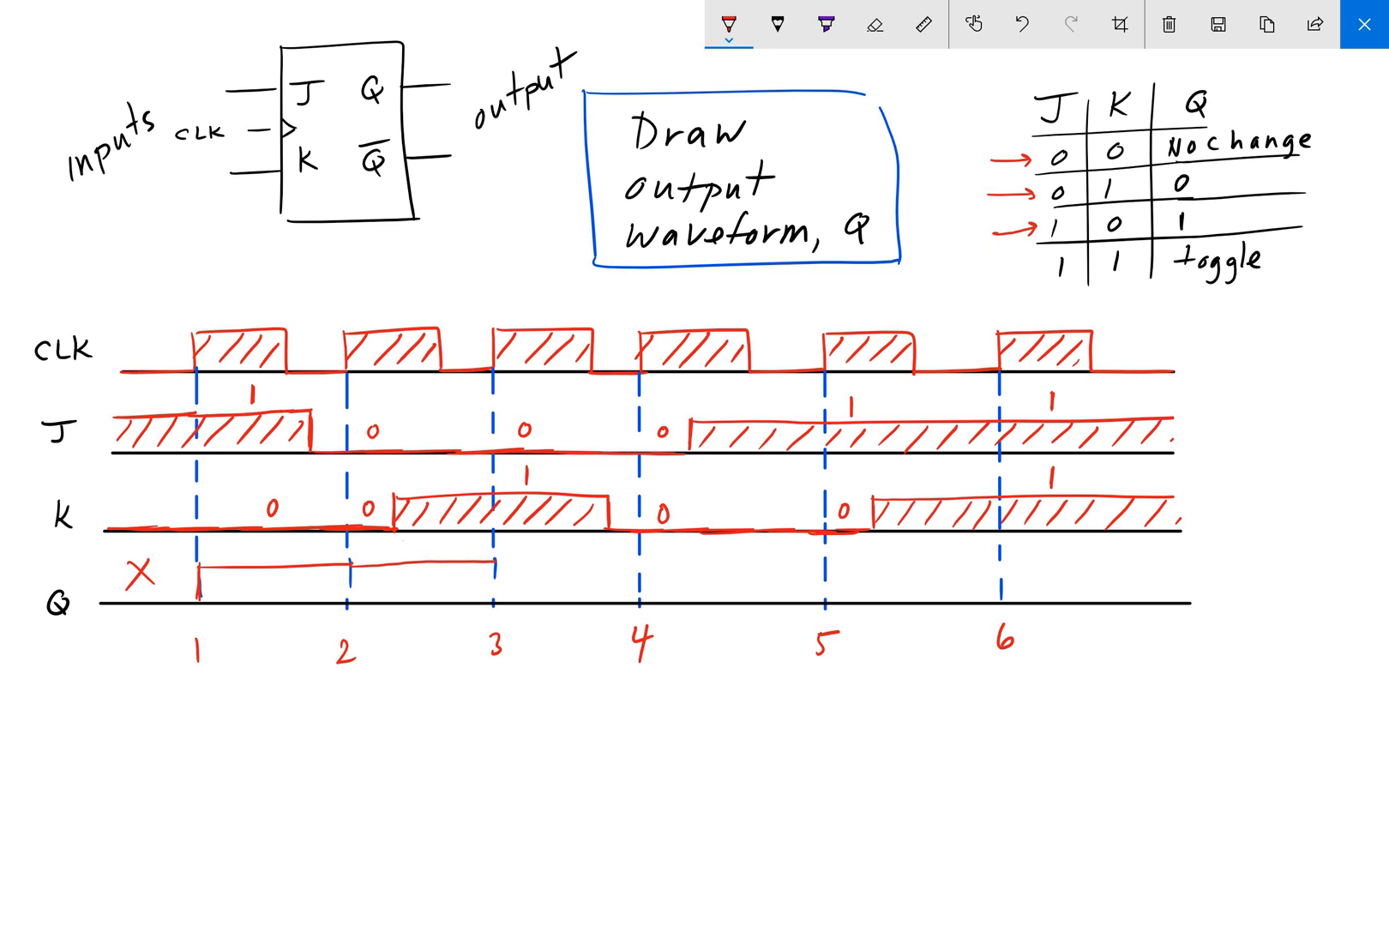
pyautogui.moveTo(494, 568); pyautogui.dragTo(494, 608)
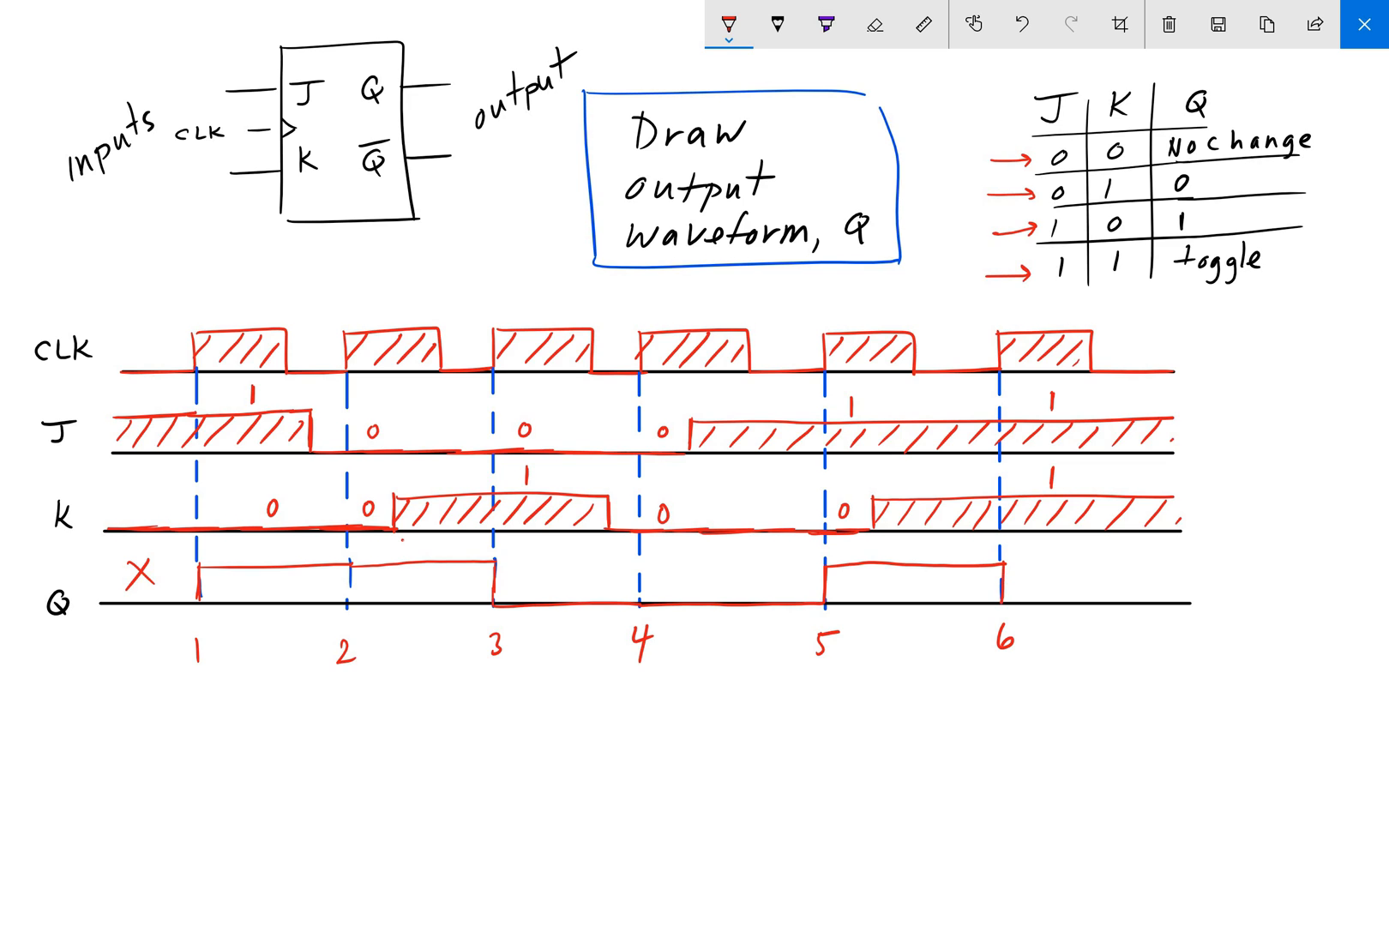
# Step: Bring Q low after edge 6 and hatch its first high pulse from edge 1 to 3
pyautogui.moveTo(998, 579); pyautogui.dragTo(1054, 610)
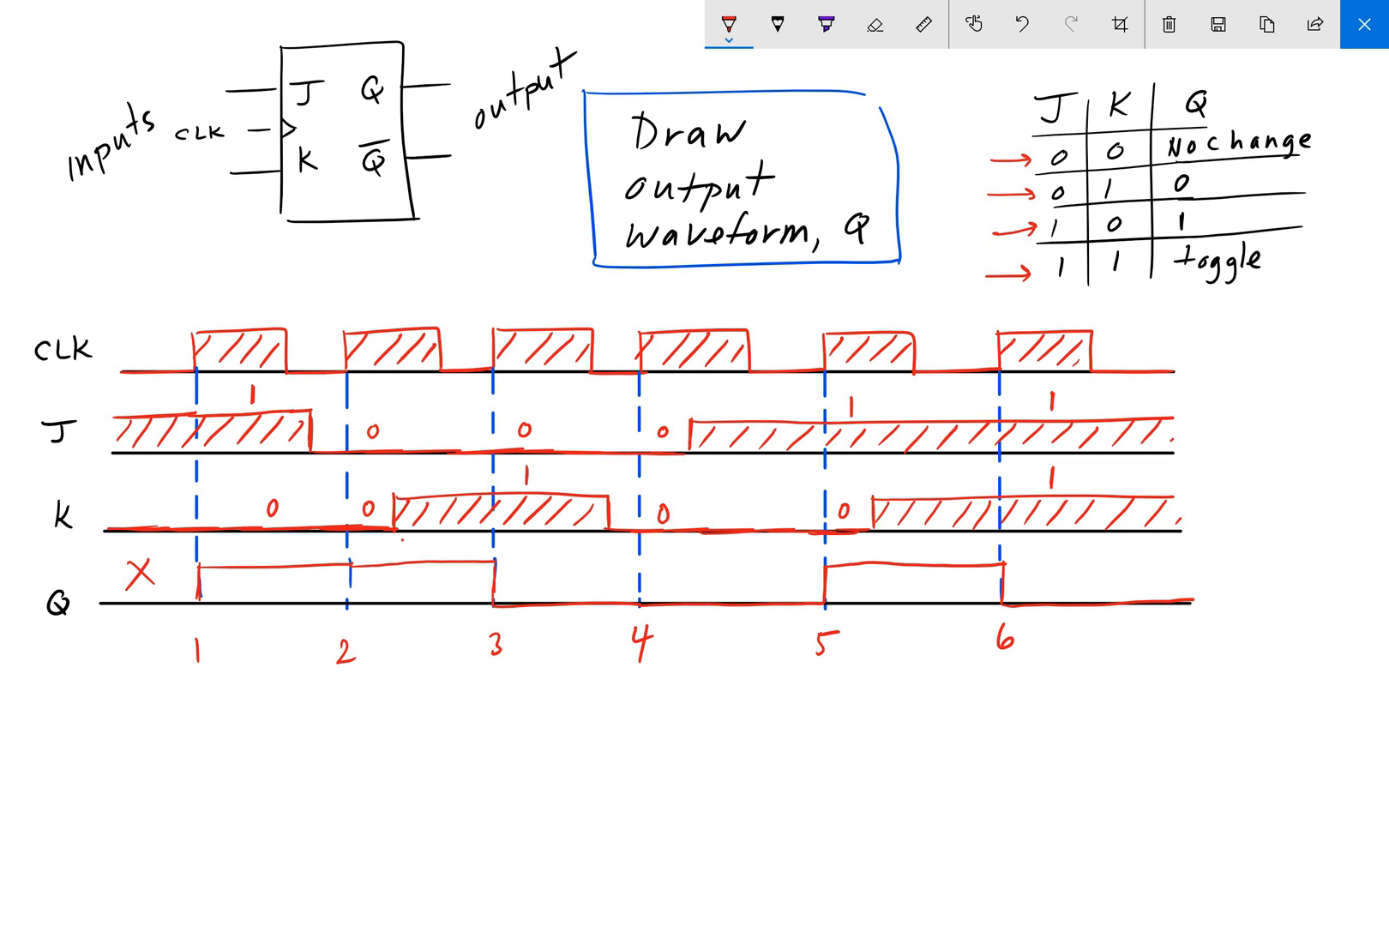
pyautogui.moveTo(199, 590); pyautogui.dragTo(342, 585)
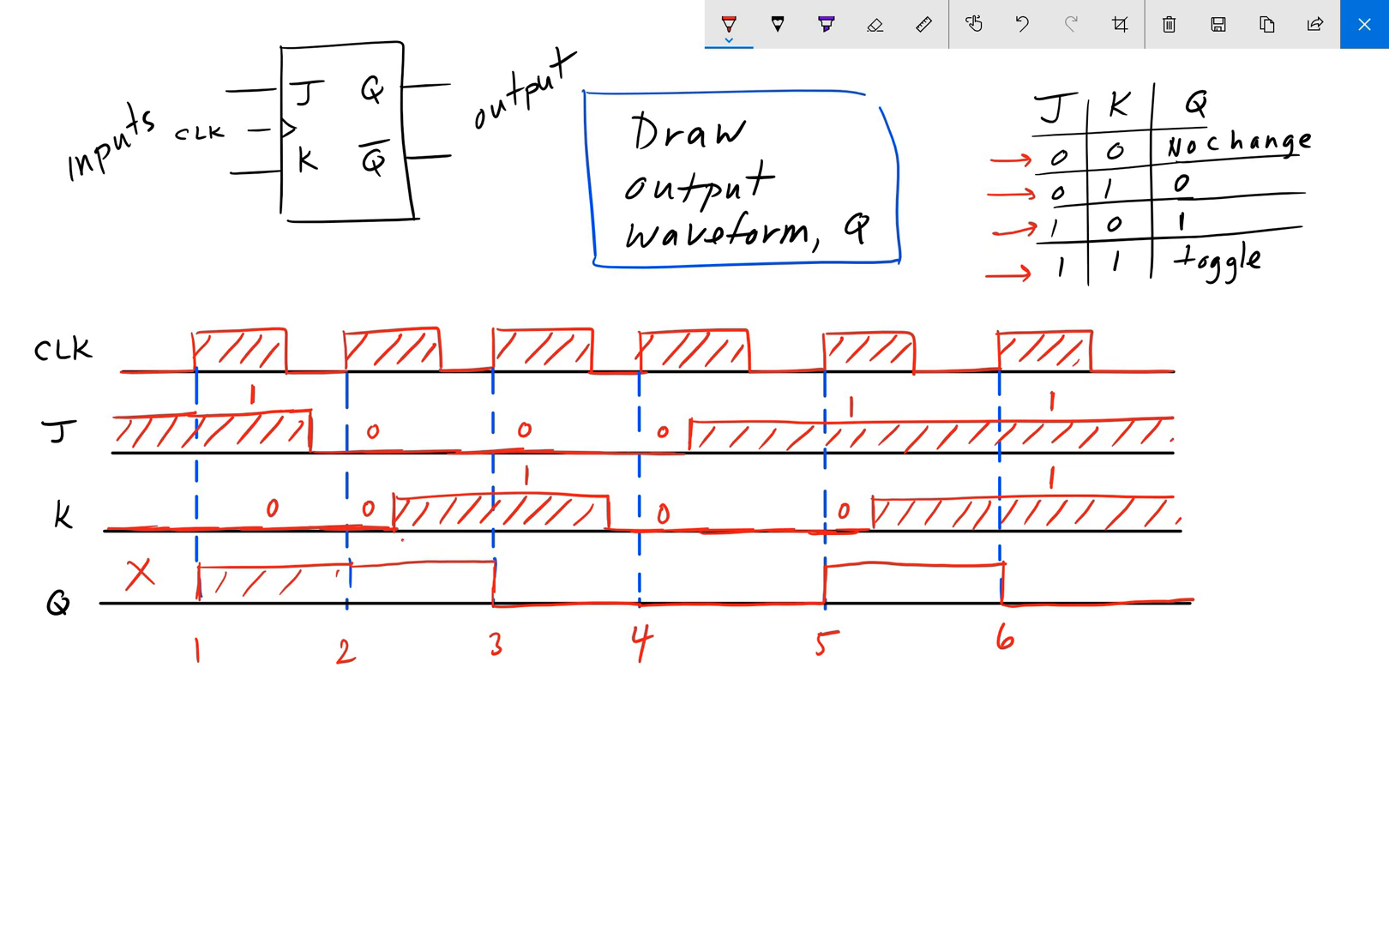
pyautogui.moveTo(319, 585); pyautogui.dragTo(470, 576)
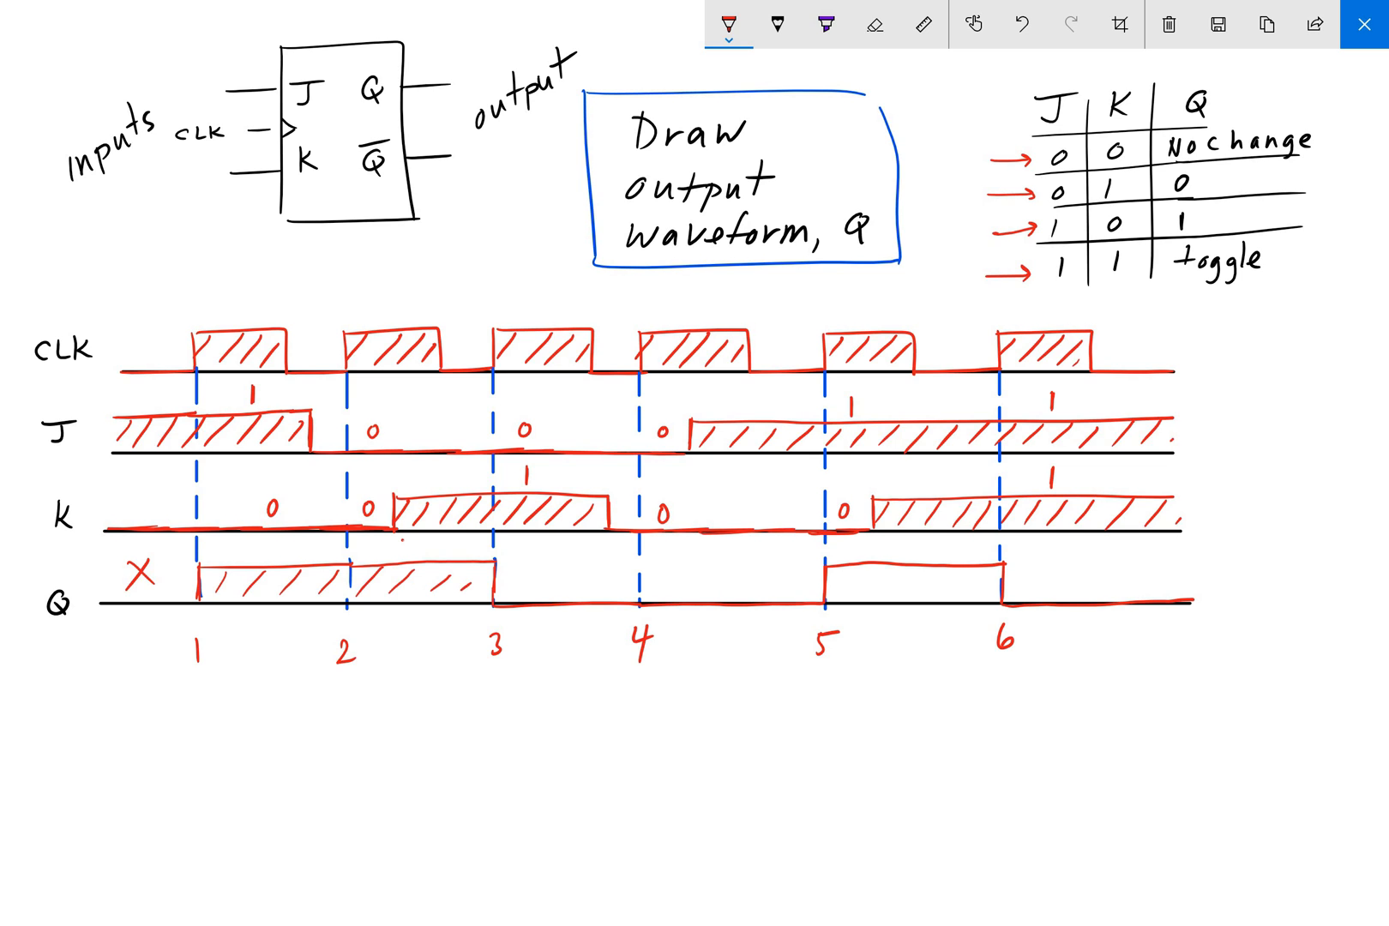